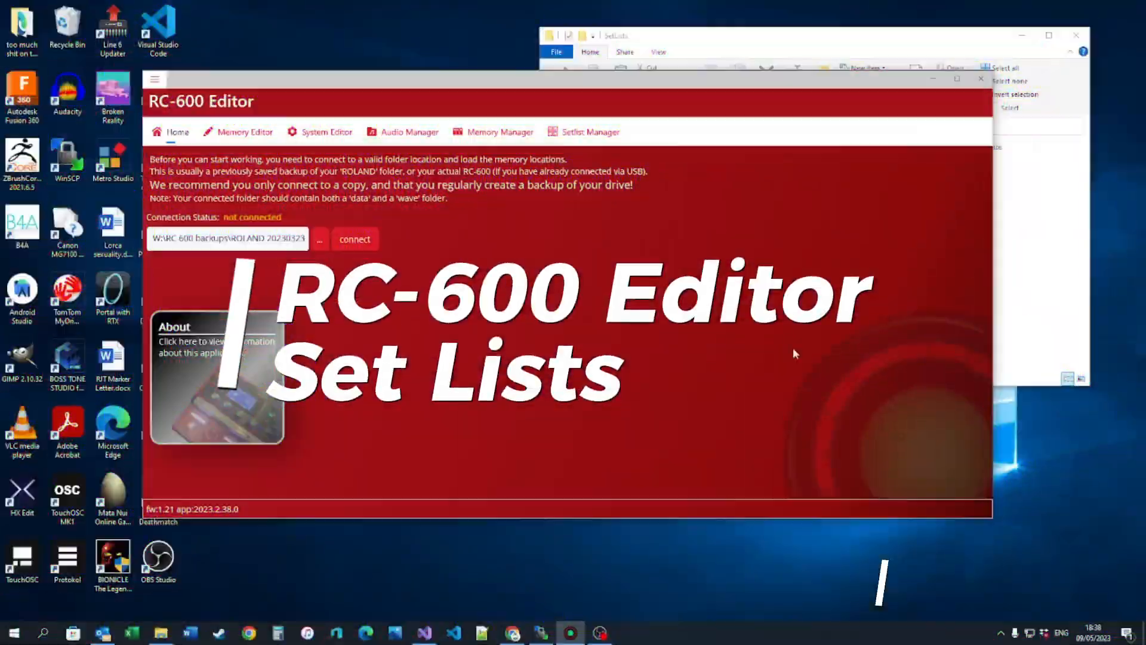
mouse_move(783, 366)
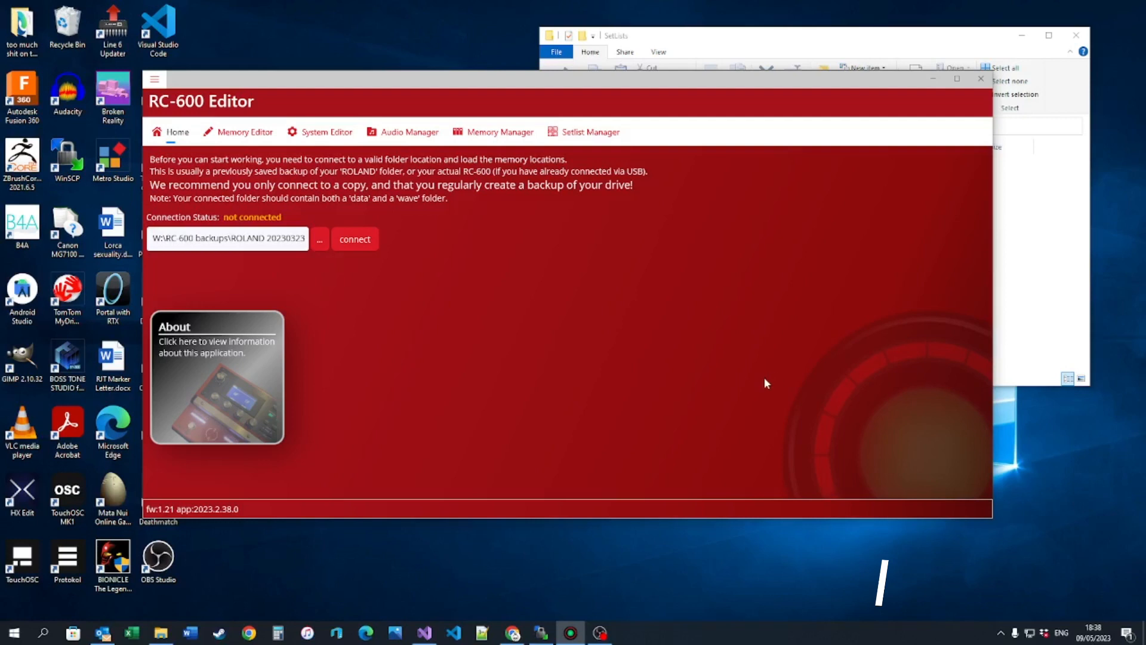
mouse_move(468, 439)
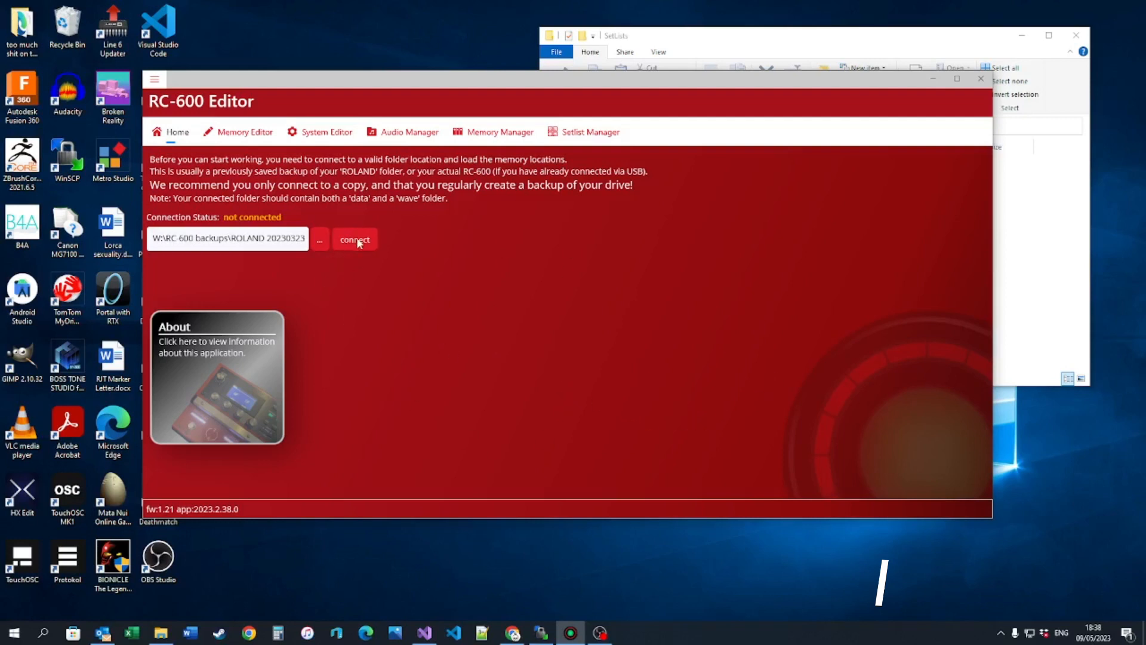
- Connect to the ROLAND 20230323 backup folder from the Home screen
click(354, 239)
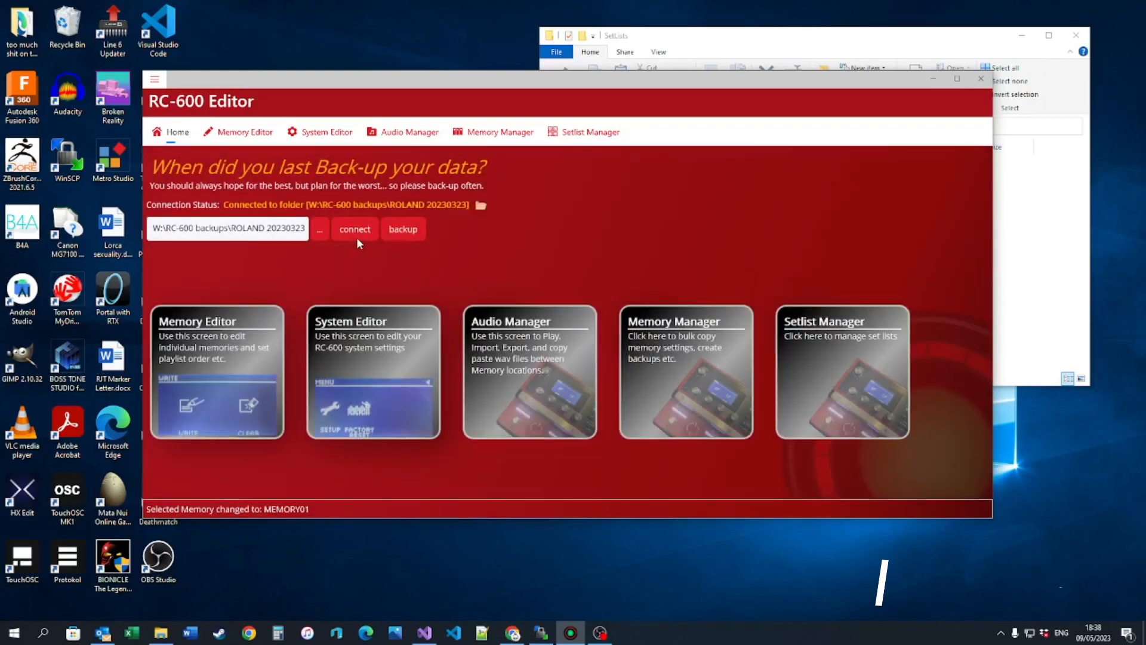
mouse_move(570, 378)
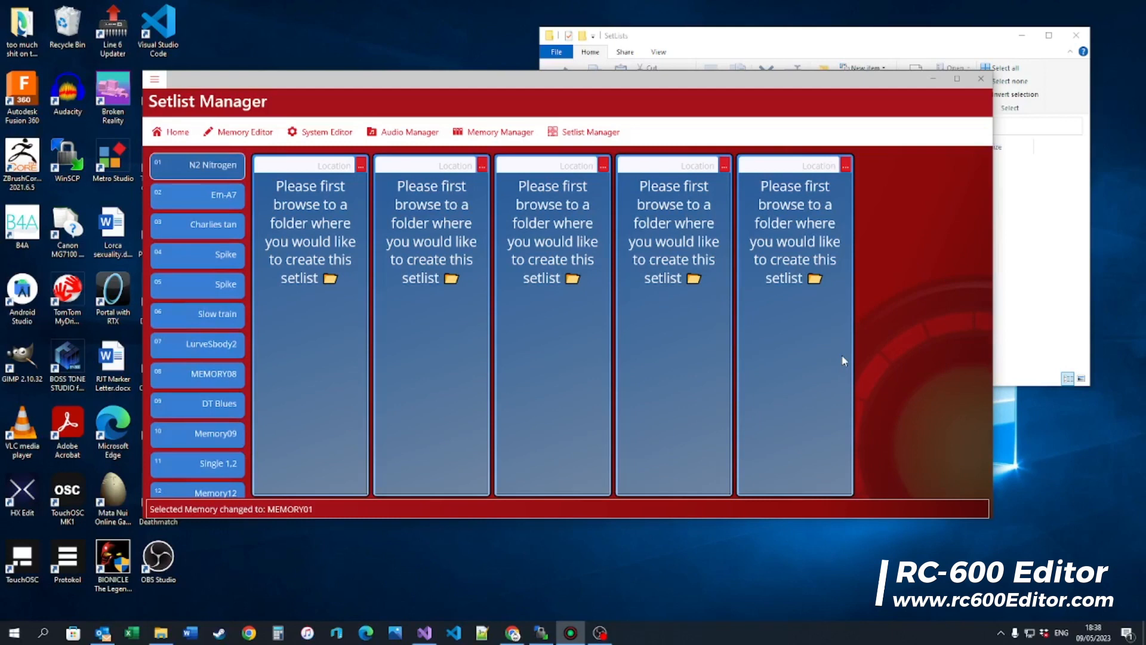
mouse_move(400, 203)
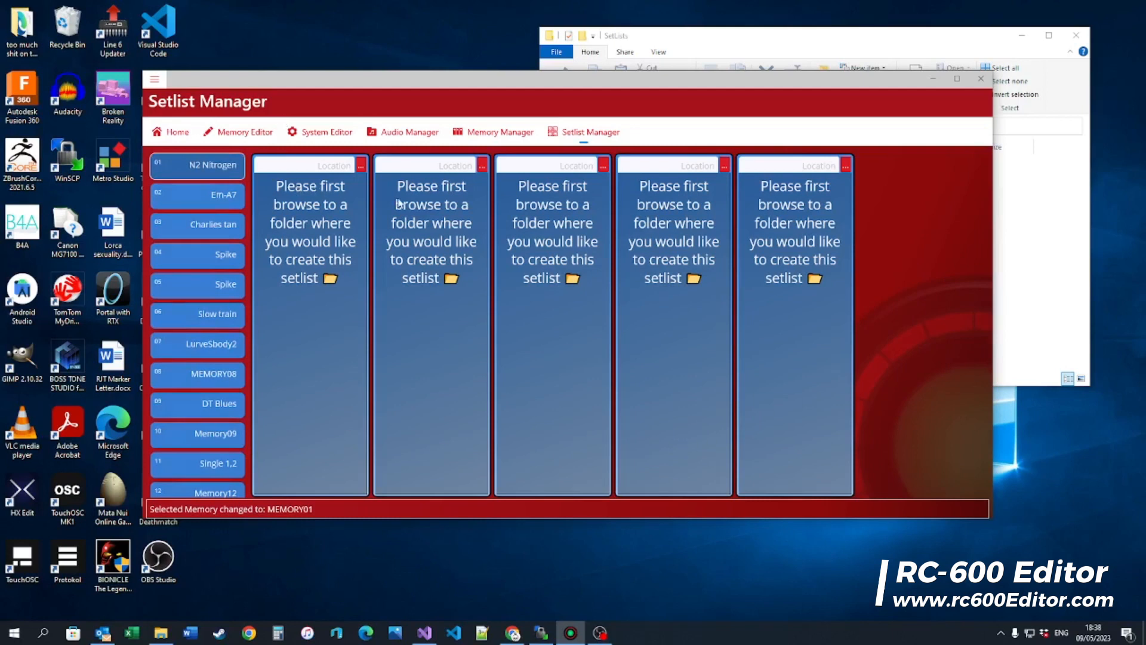
mouse_move(723, 204)
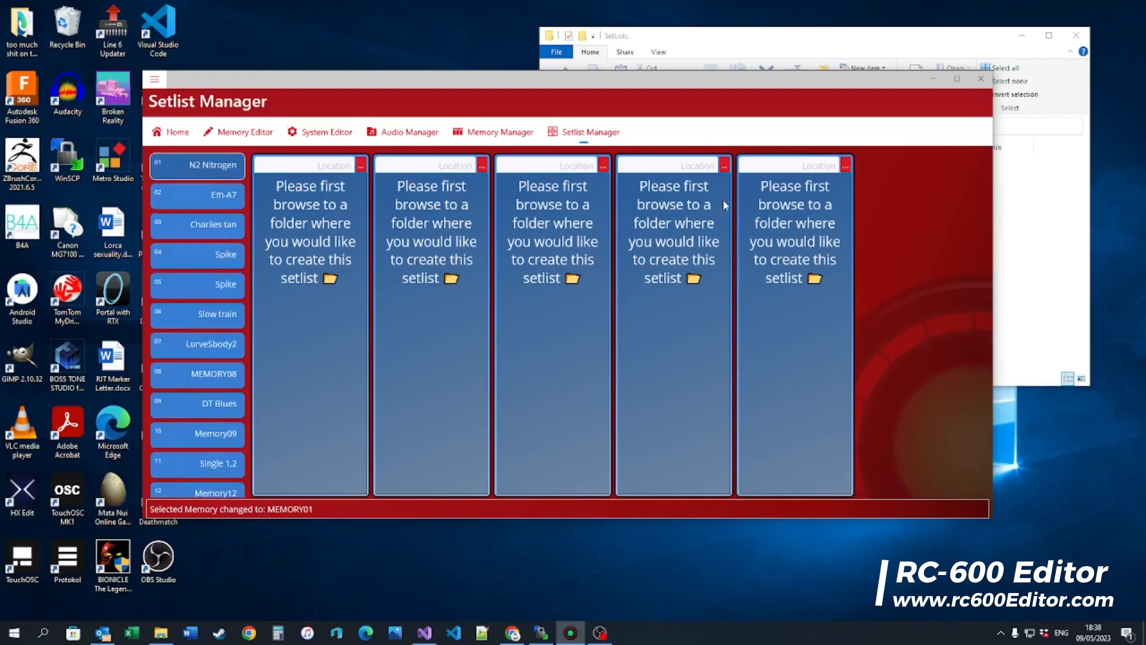
mouse_move(625, 263)
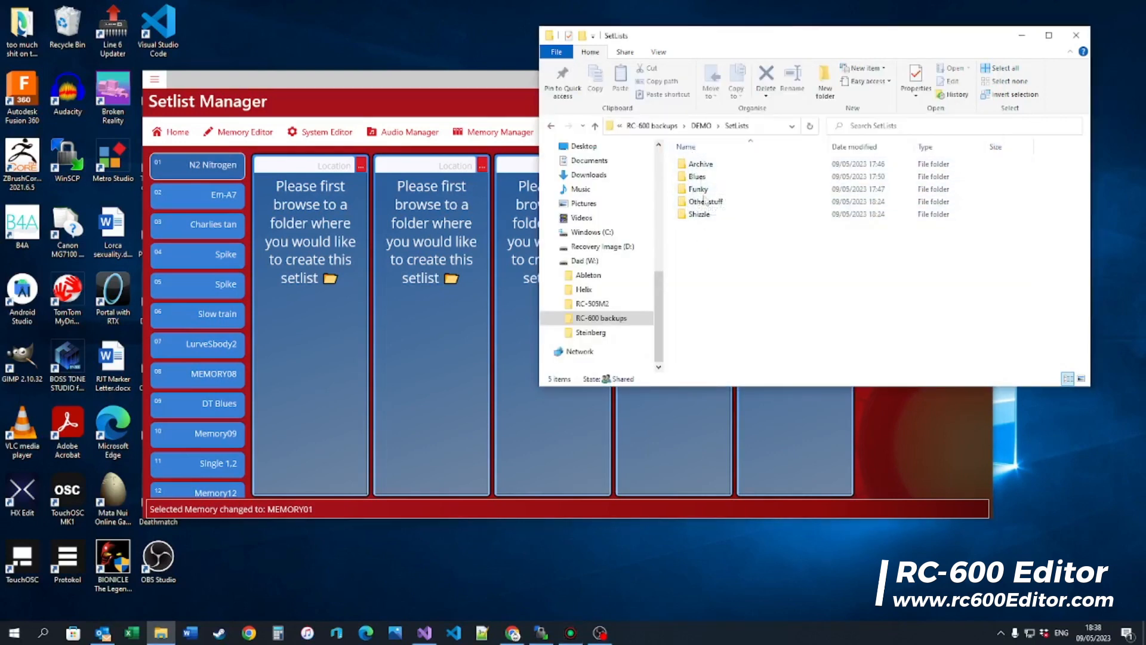
mouse_move(700, 214)
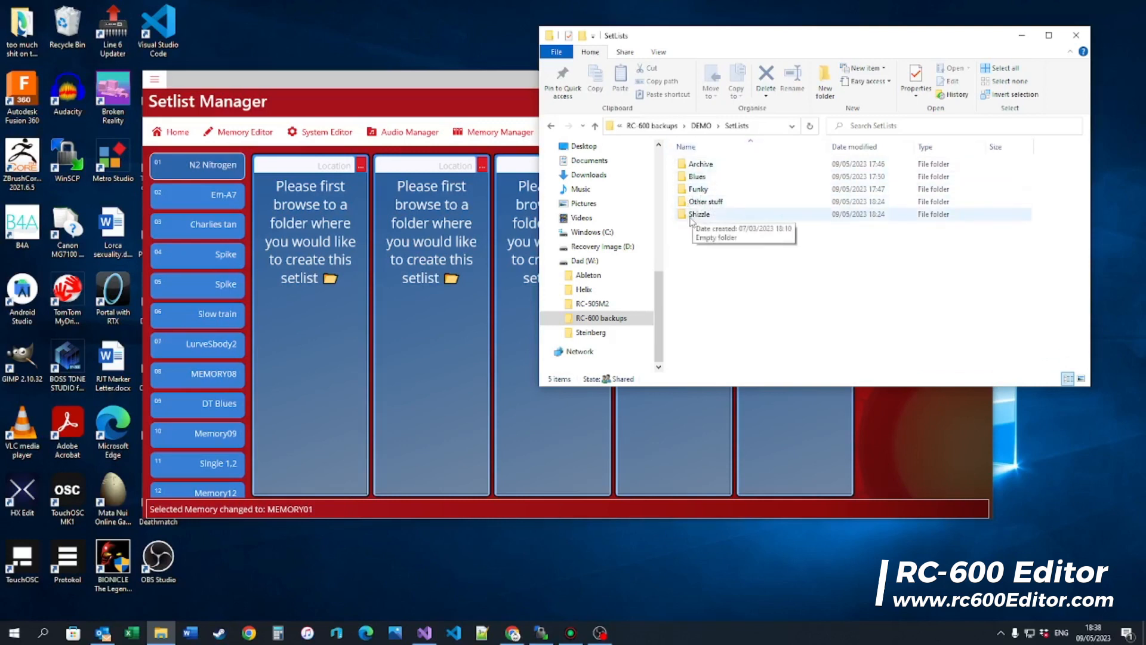
- Browse into the Shizzle setlist folder and return to the SetLists folder
double_click(698, 213)
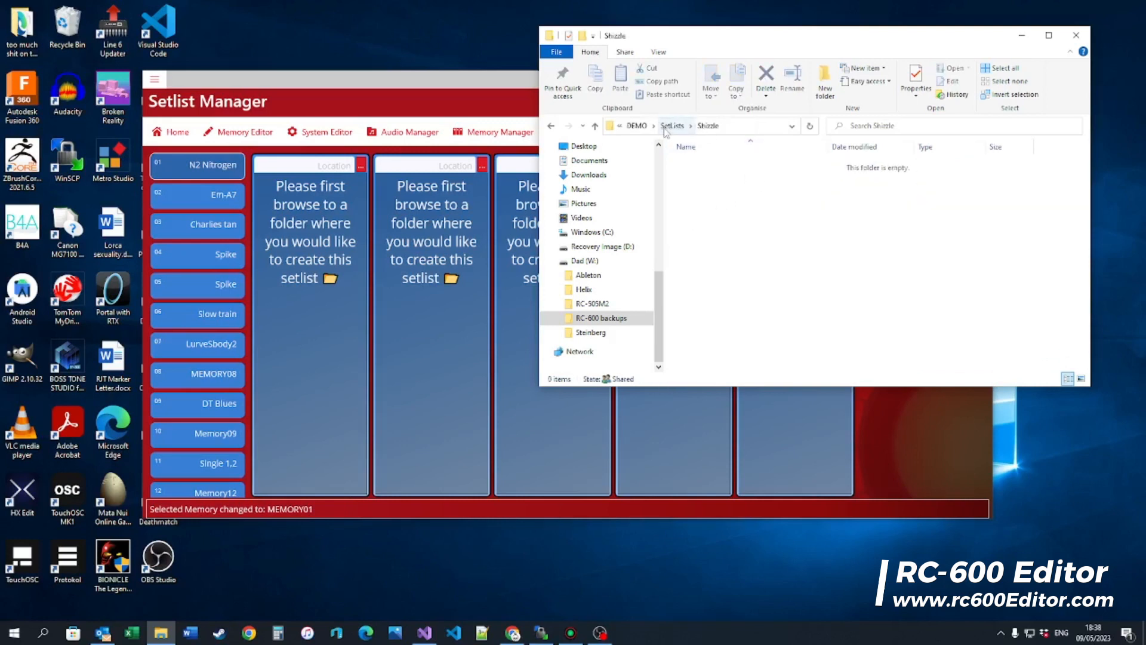
click(672, 125)
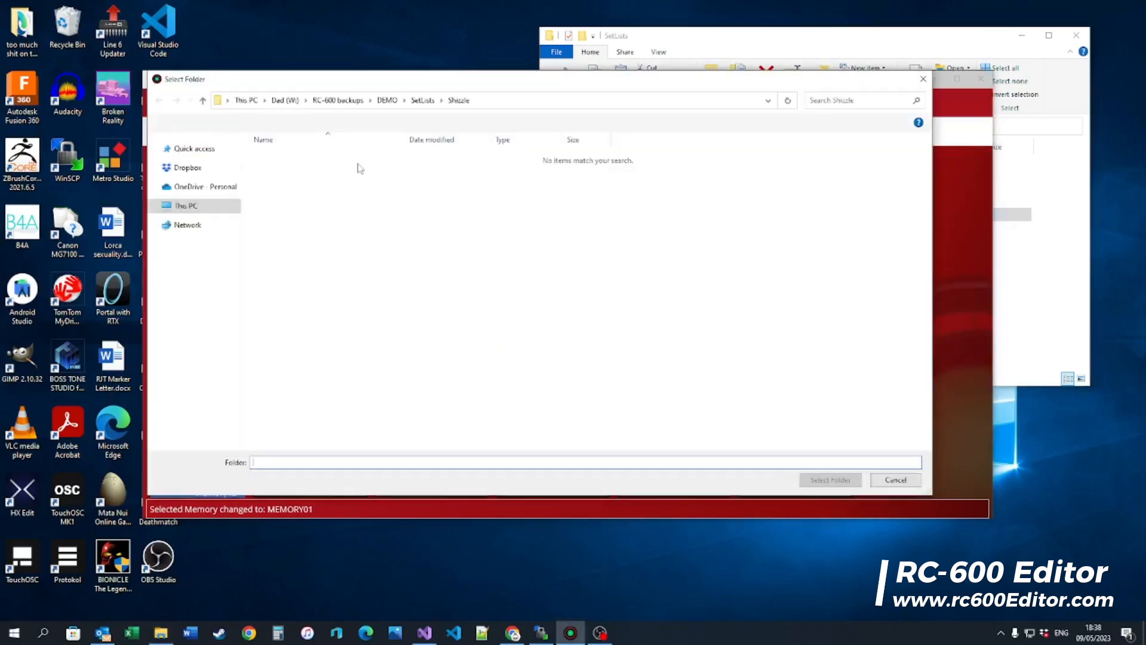
- Assign the Shizzle folder as the first setlist's location
click(422, 100)
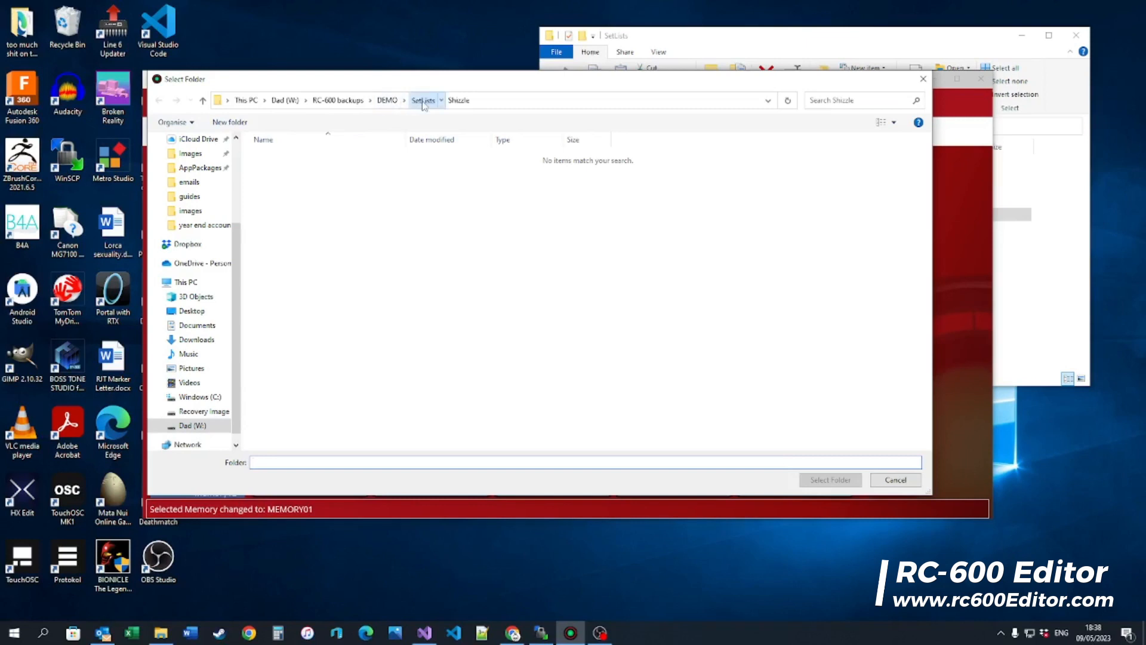
click(423, 101)
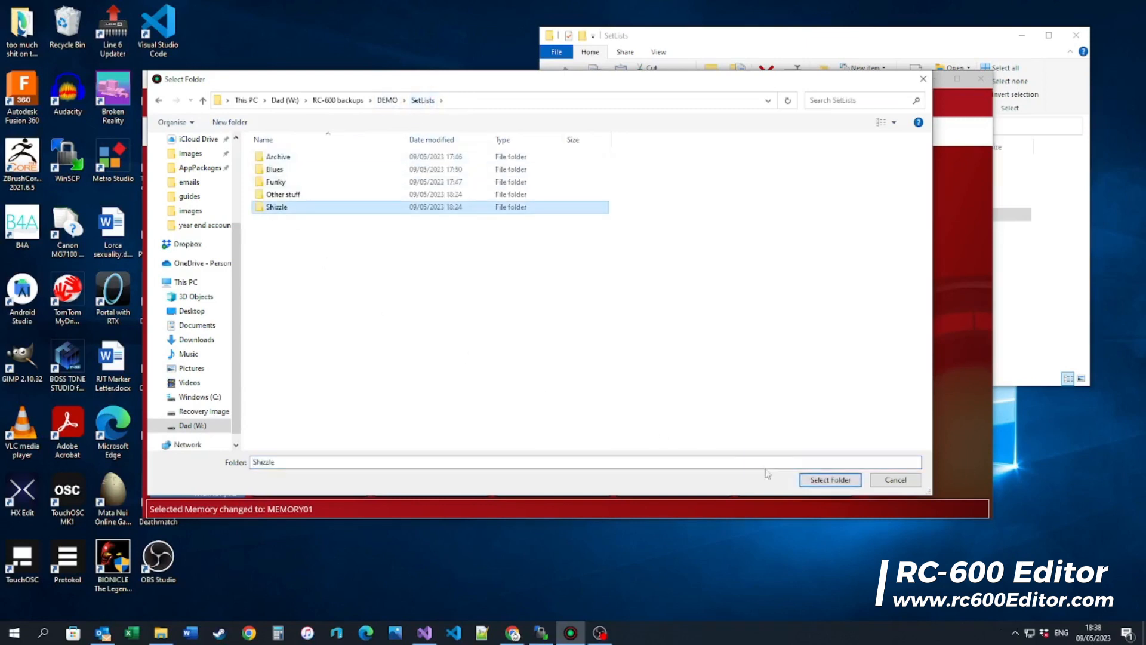
click(828, 479)
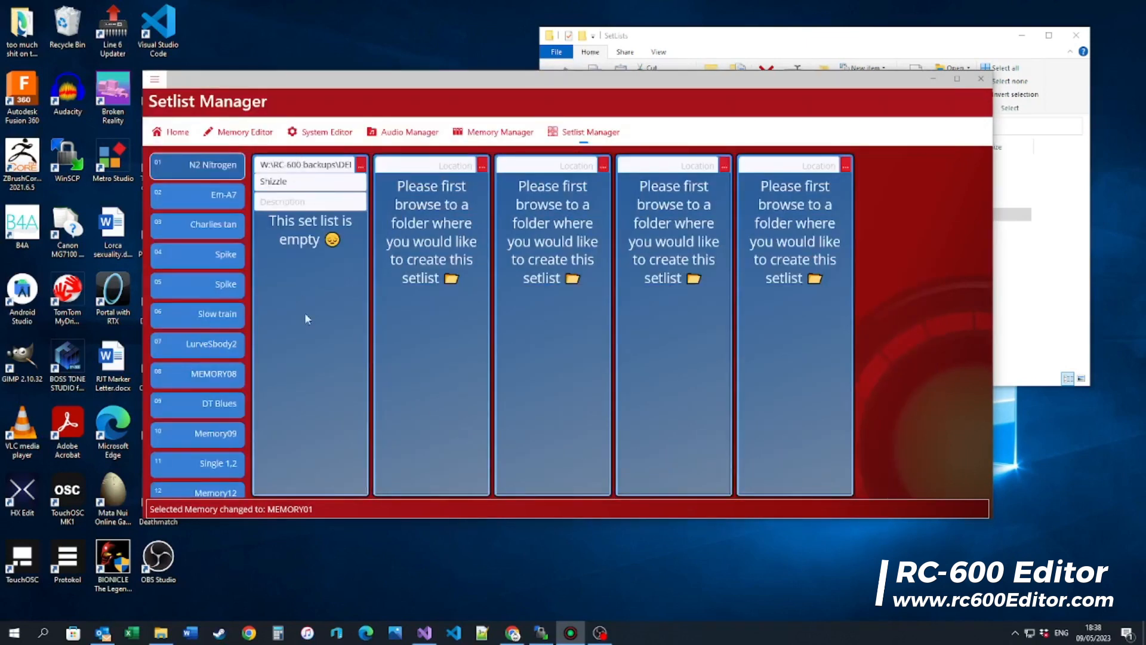
mouse_move(302, 259)
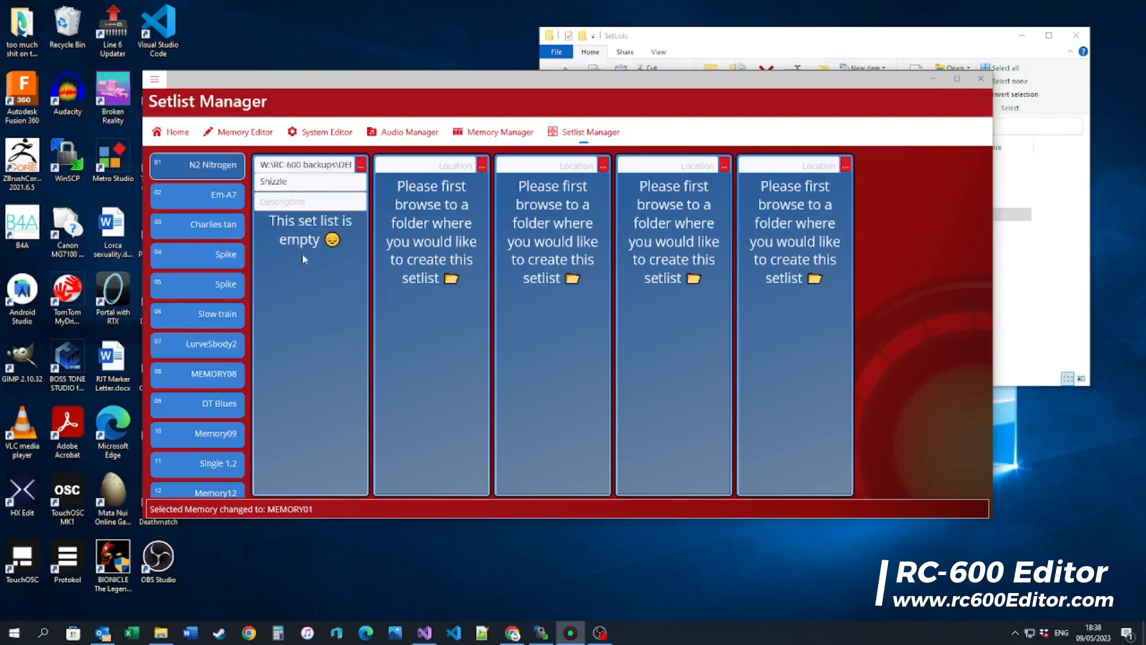
mouse_move(338, 245)
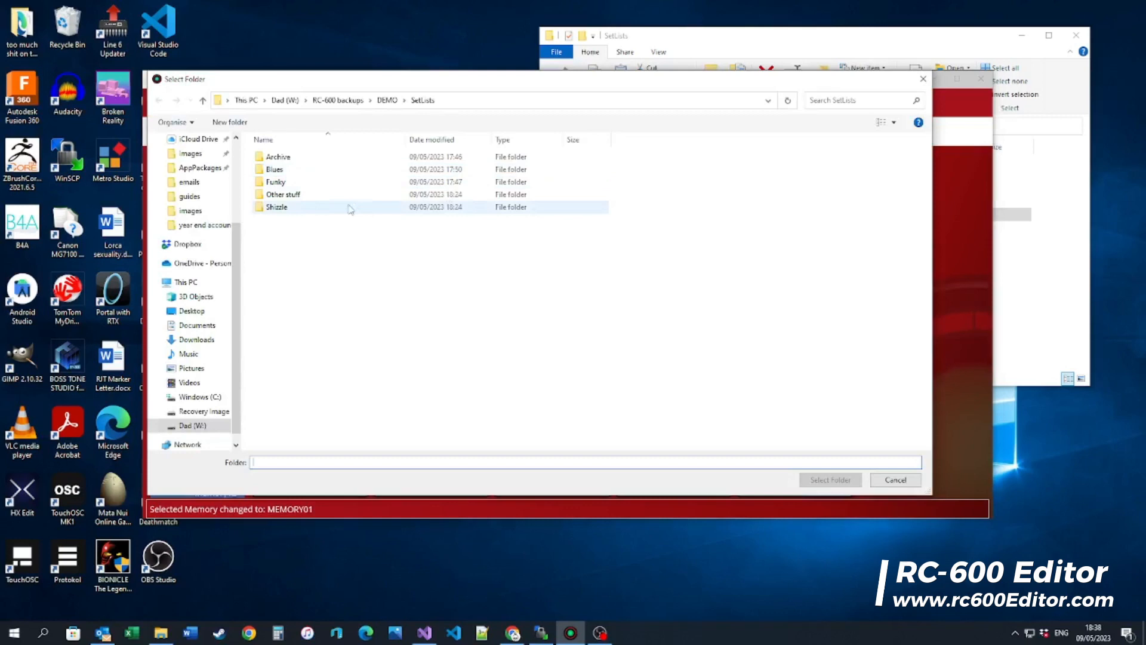
- Assign the Other stuff folder as the second setlist's location
double_click(281, 193)
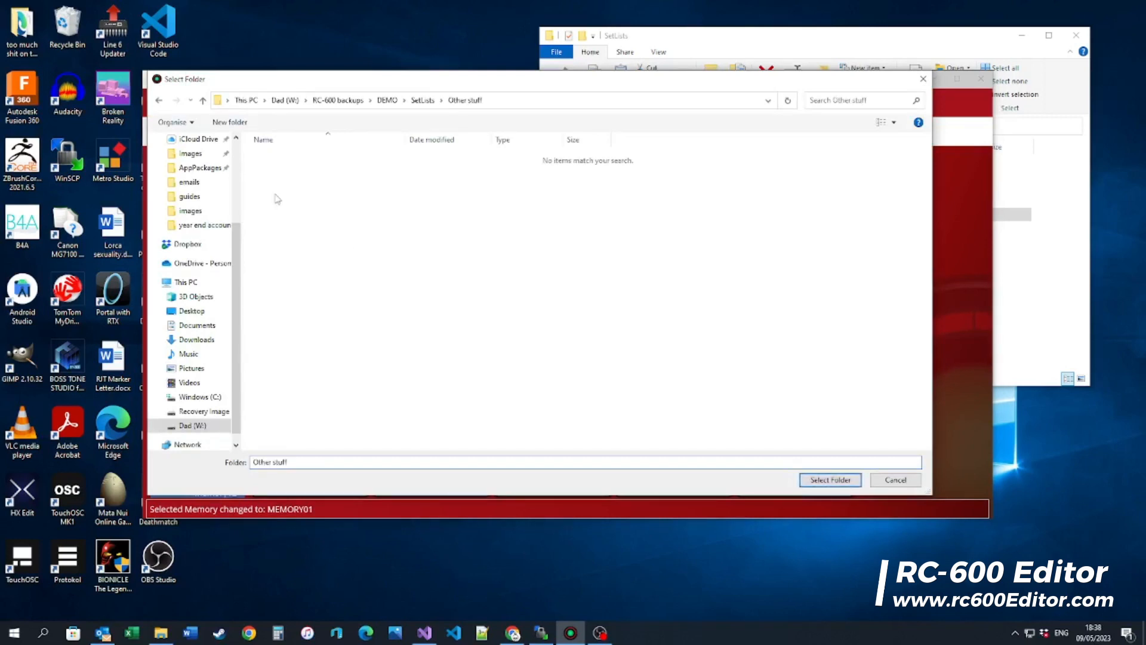
click(829, 480)
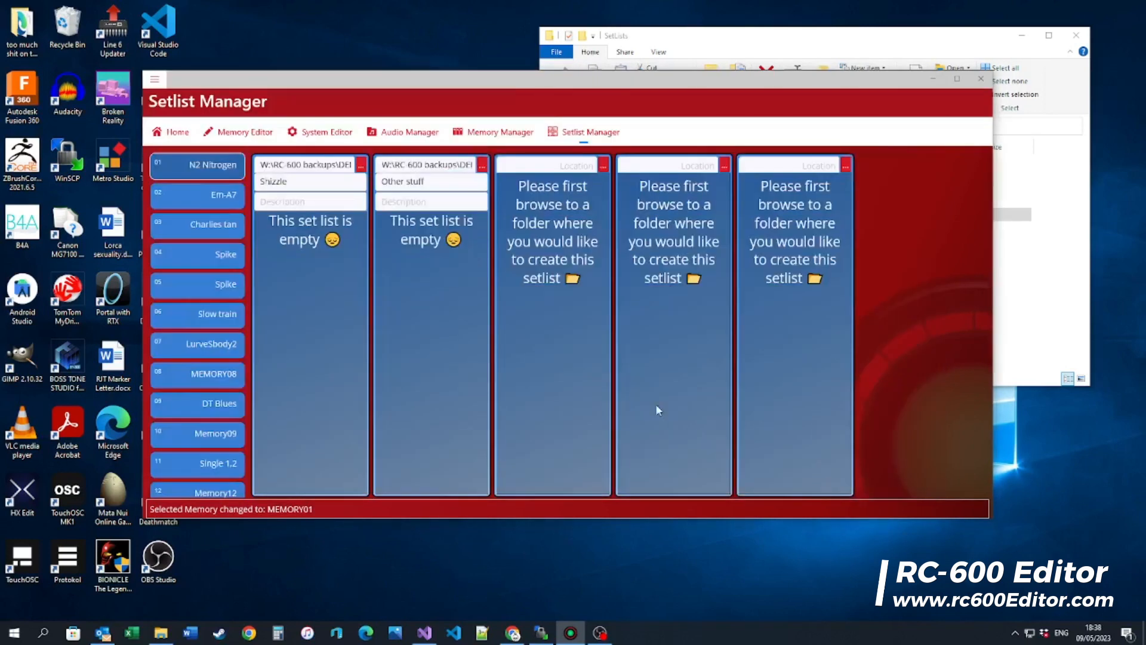
- Drag memories into the Shizzle and Other stuff columns, including Multi 12shfl into Other stuff
scroll(down, 3)
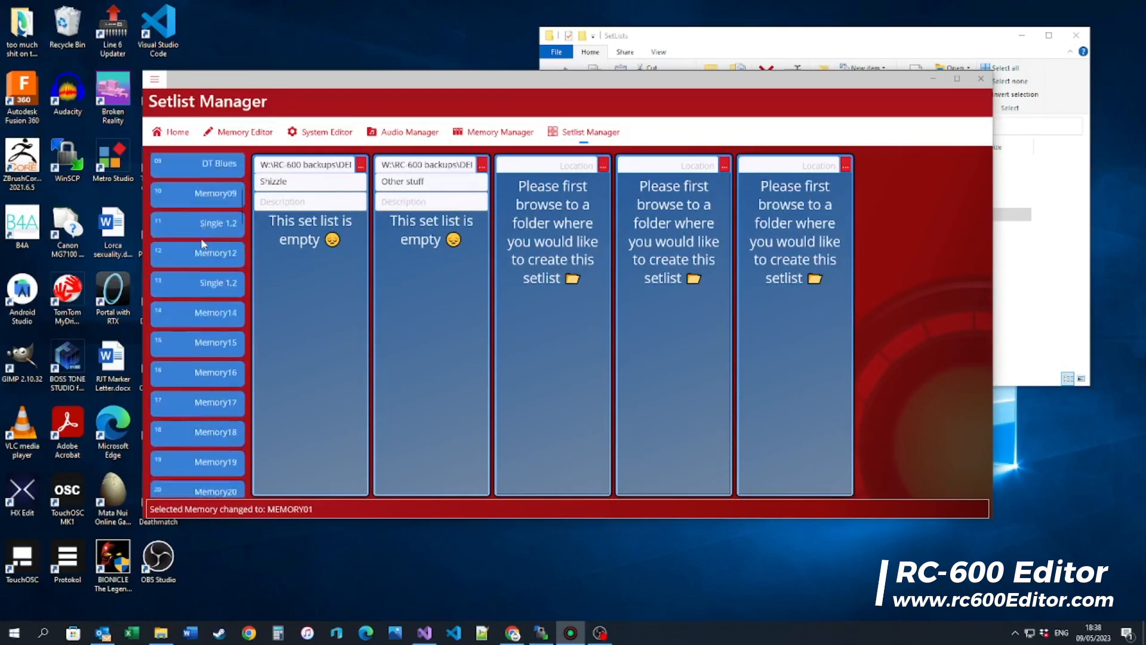
scroll(down, 3)
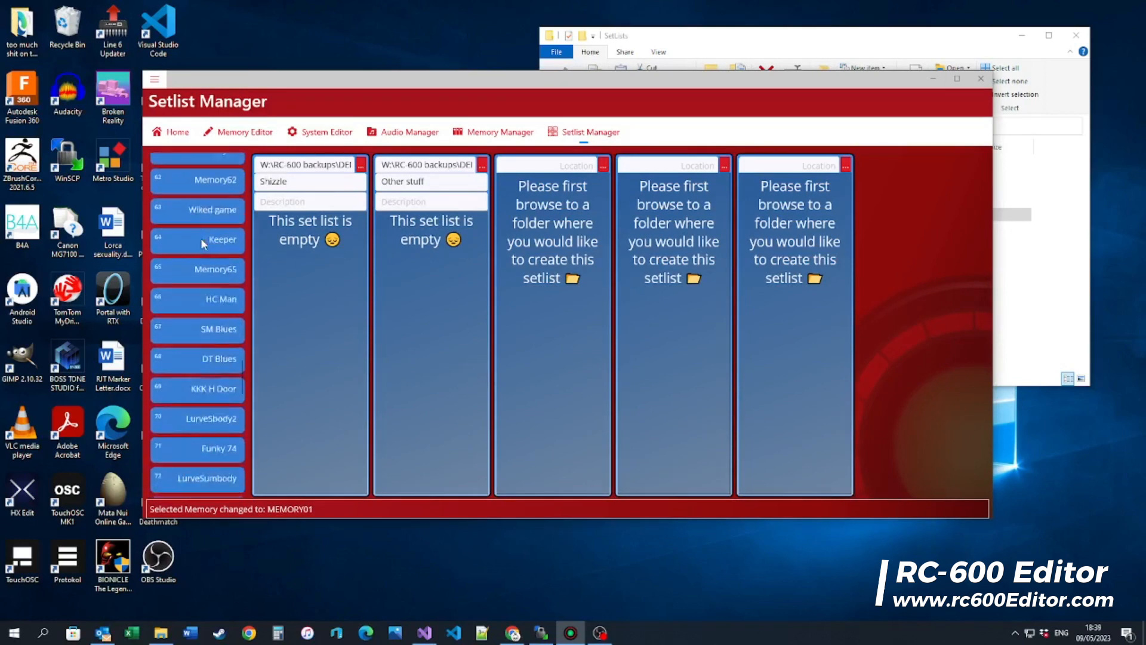
scroll(down, 3)
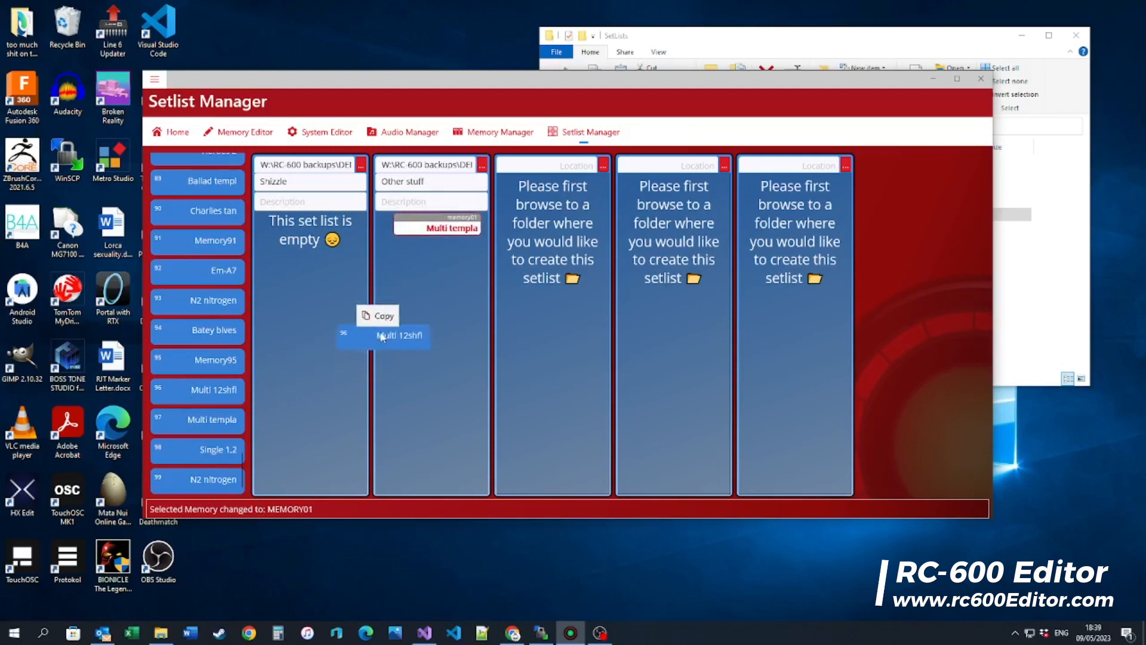
click(383, 315)
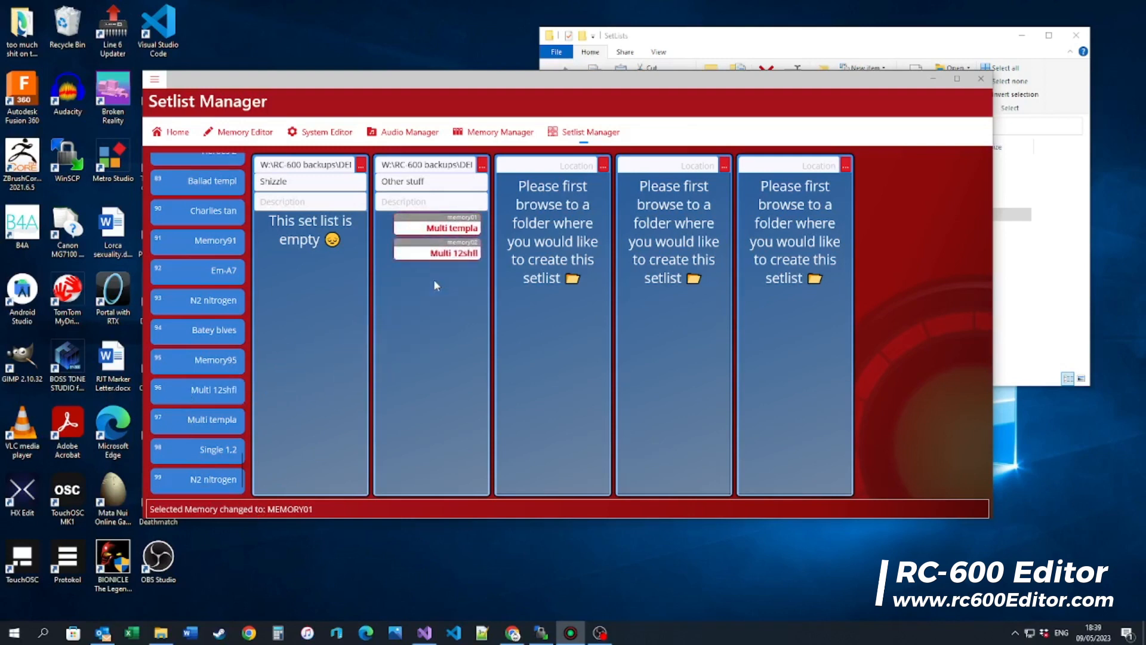
mouse_move(275, 378)
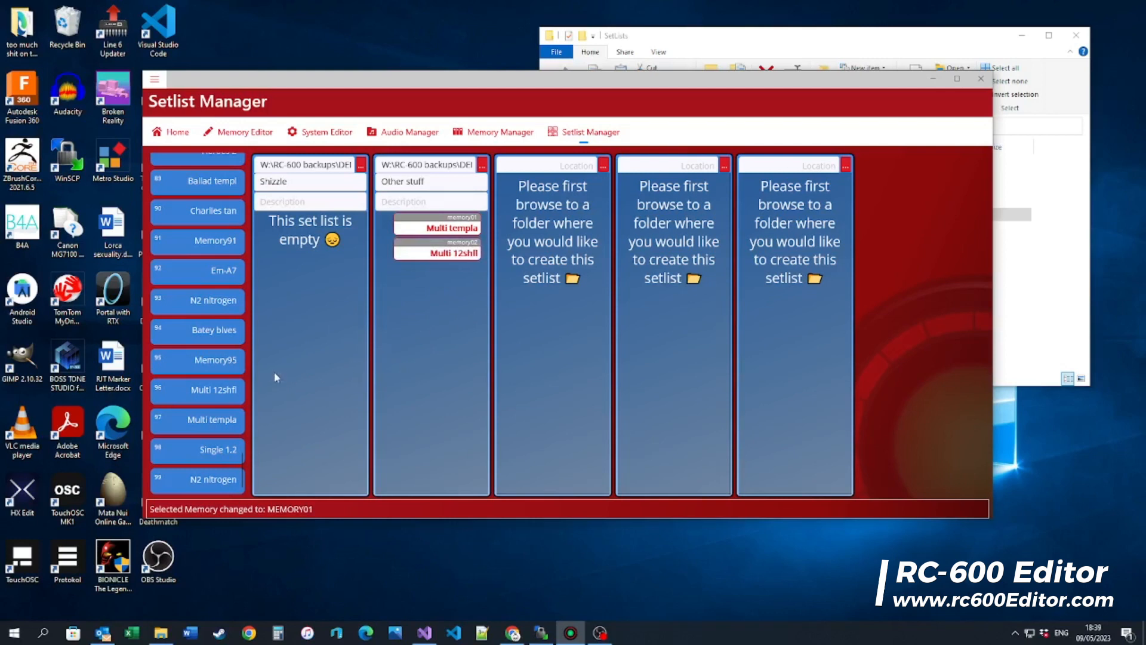
mouse_move(171, 419)
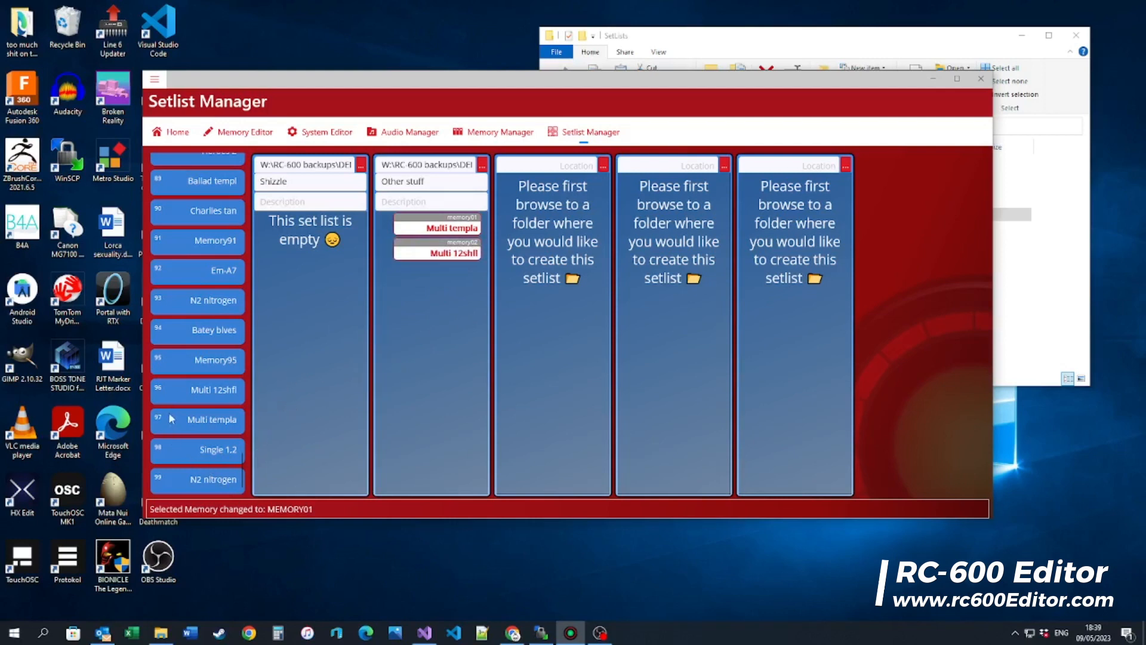
mouse_move(444, 294)
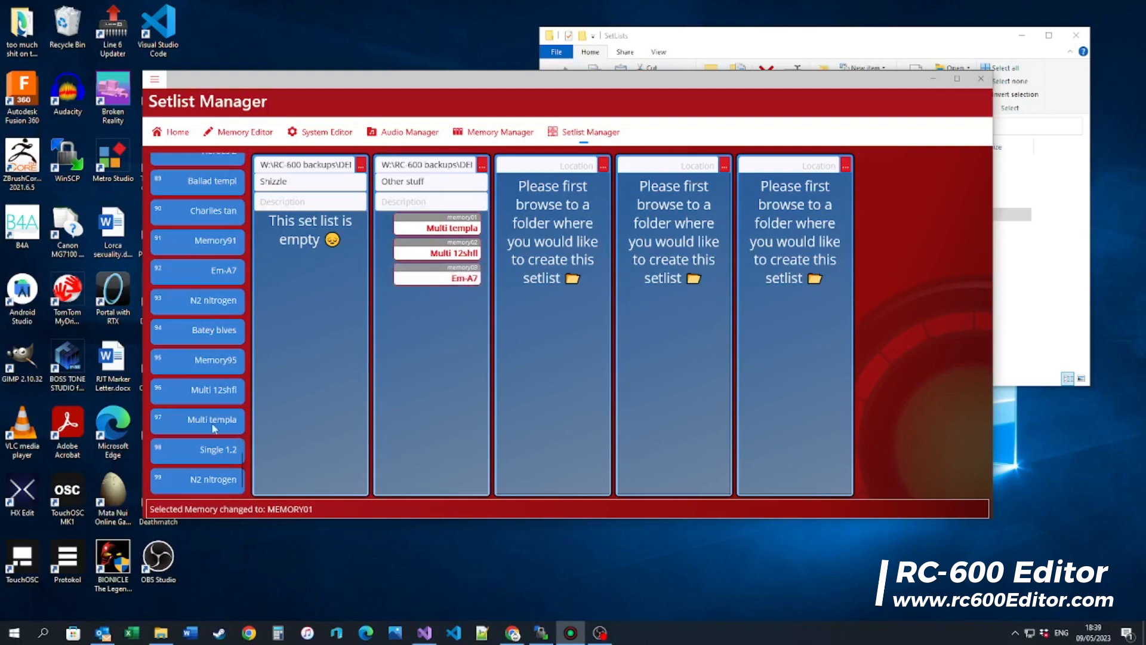
mouse_move(192, 331)
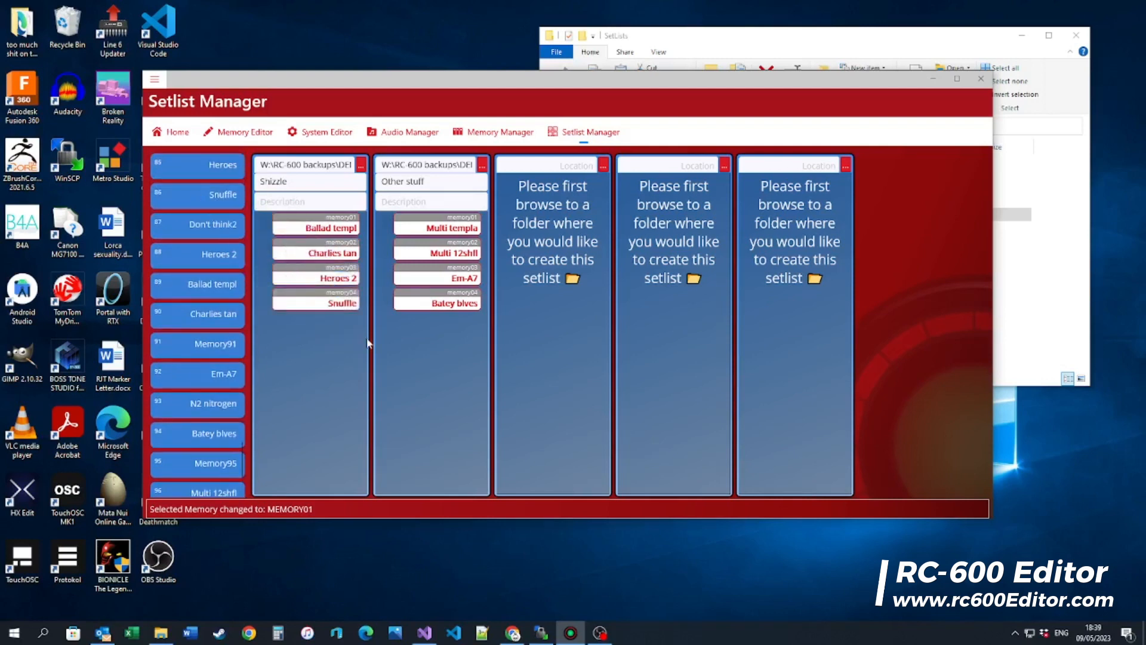
scroll(up, 3)
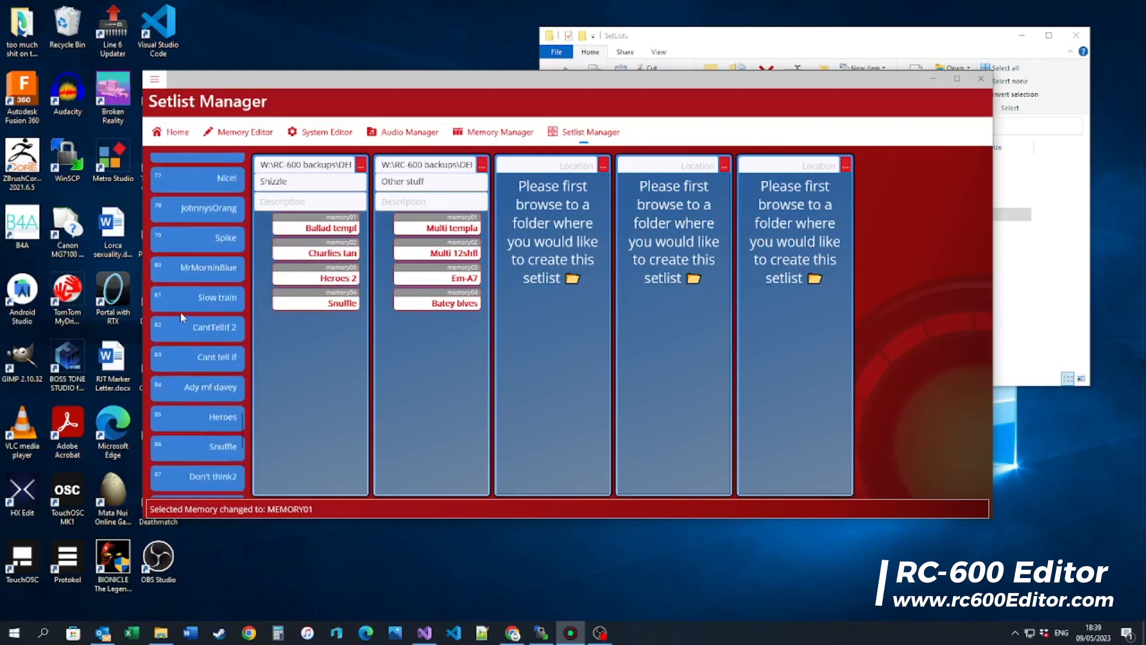
scroll(up, 3)
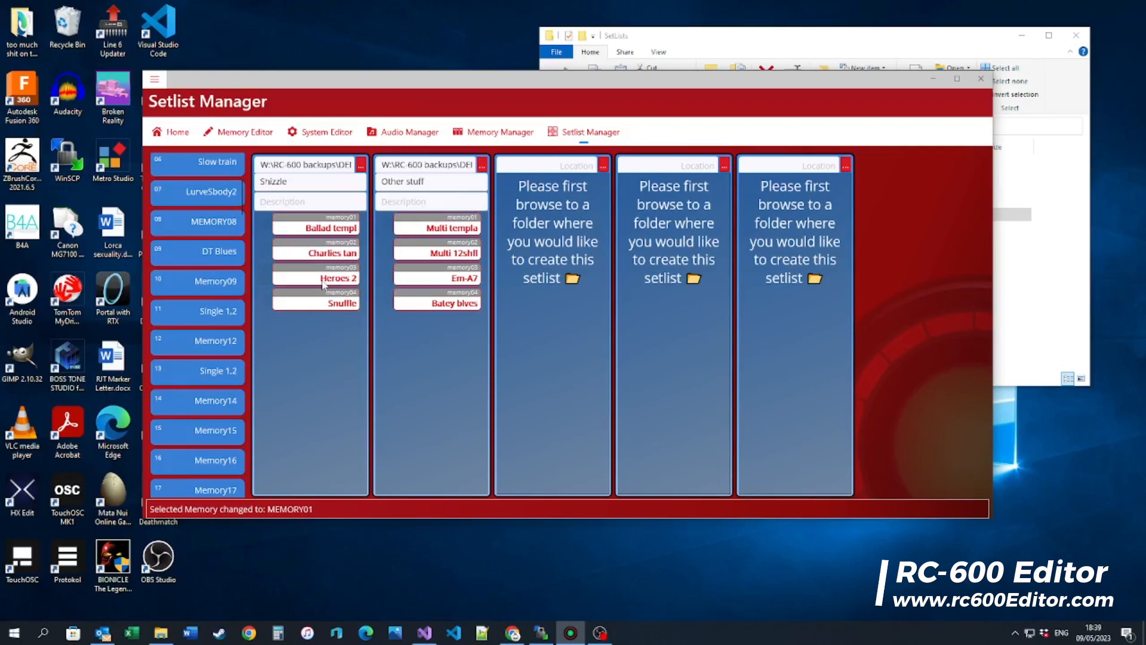
mouse_move(292, 340)
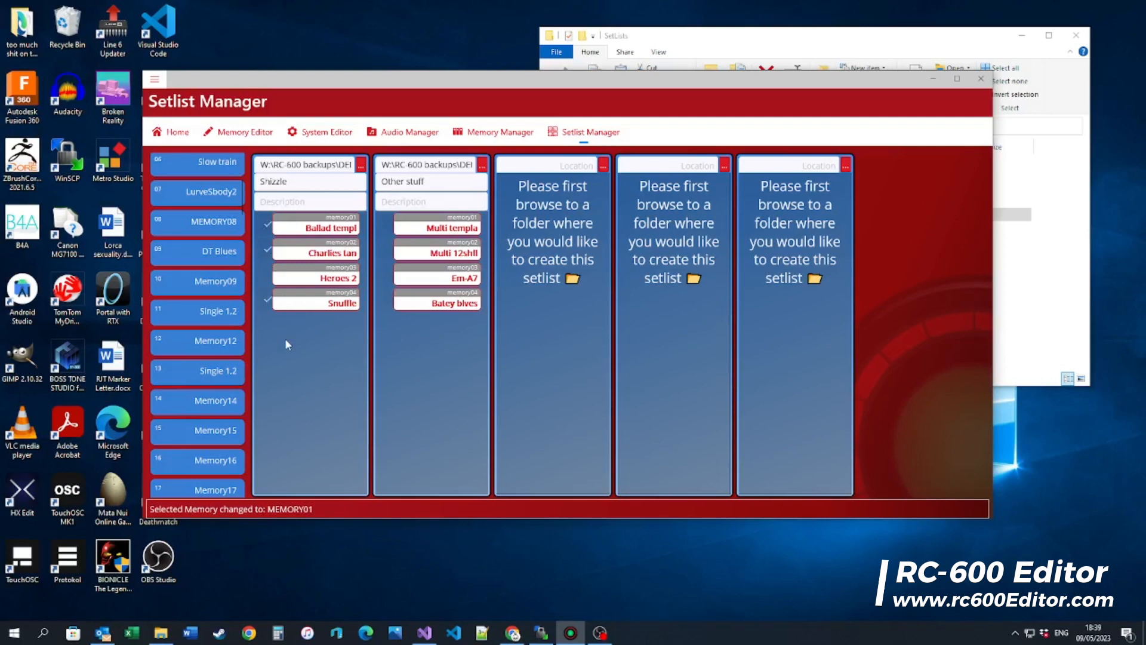
- Copy the checked Shizzle entries Ballad templ, Charlies tan and Snuffle to the clipboard
right_click(285, 331)
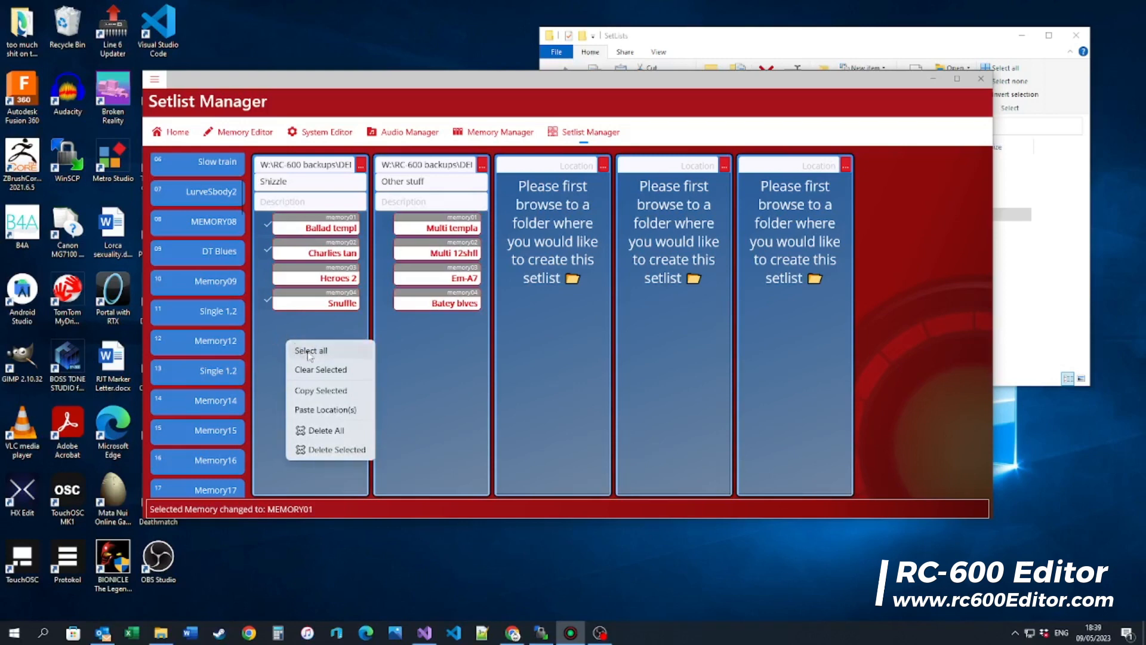
mouse_move(317, 410)
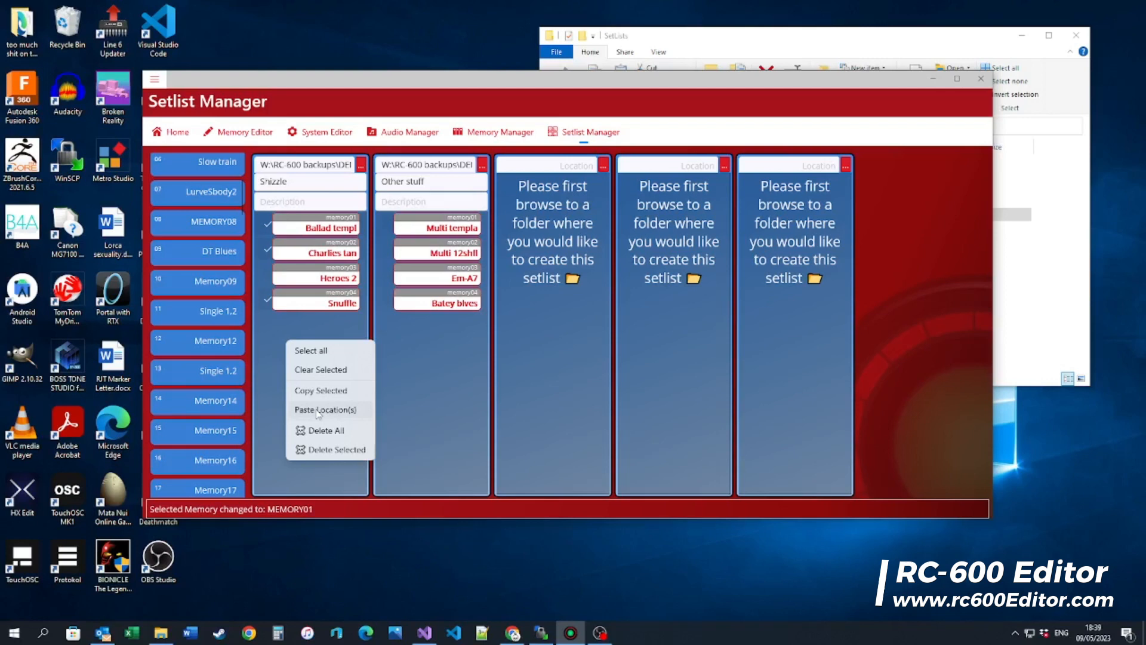
click(320, 389)
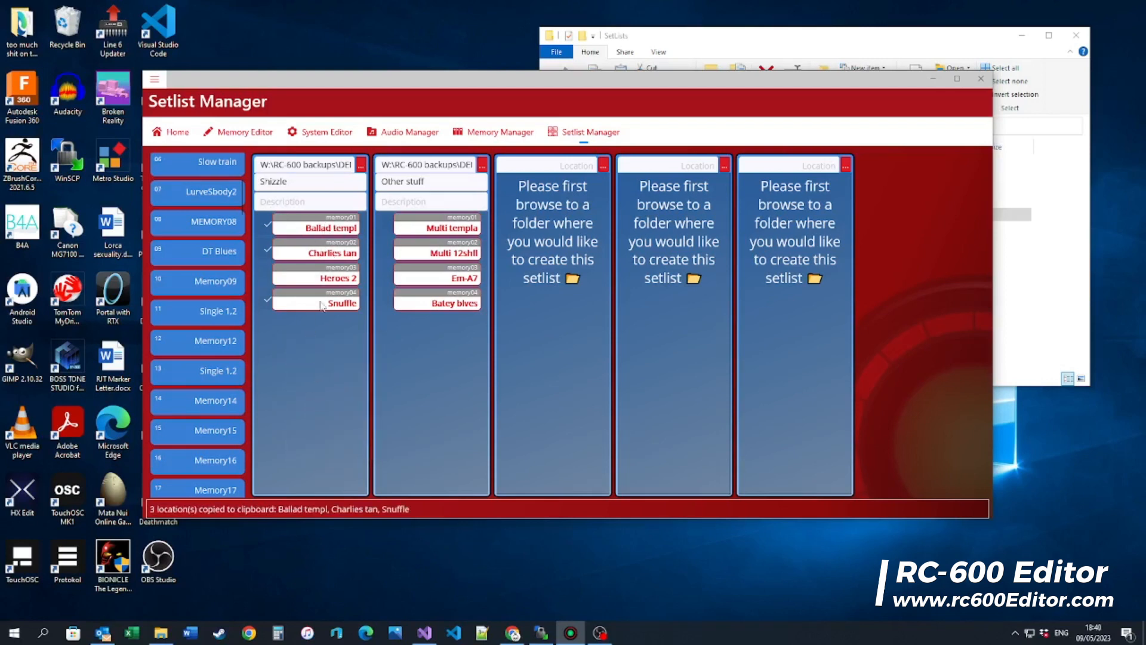
mouse_move(188, 347)
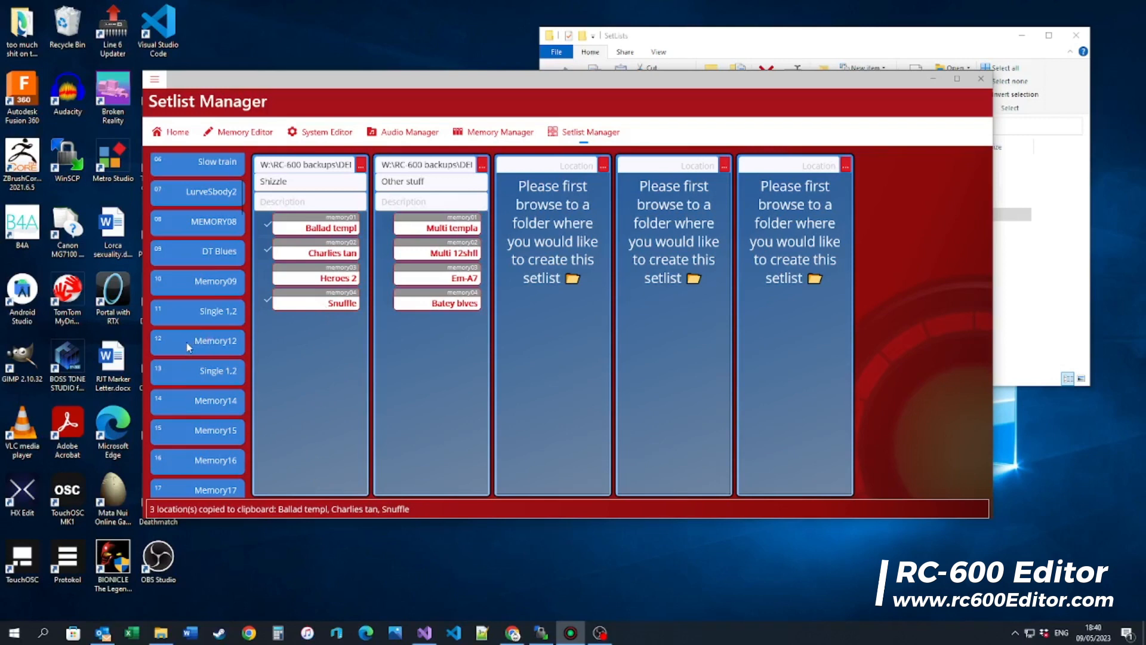
mouse_move(302, 275)
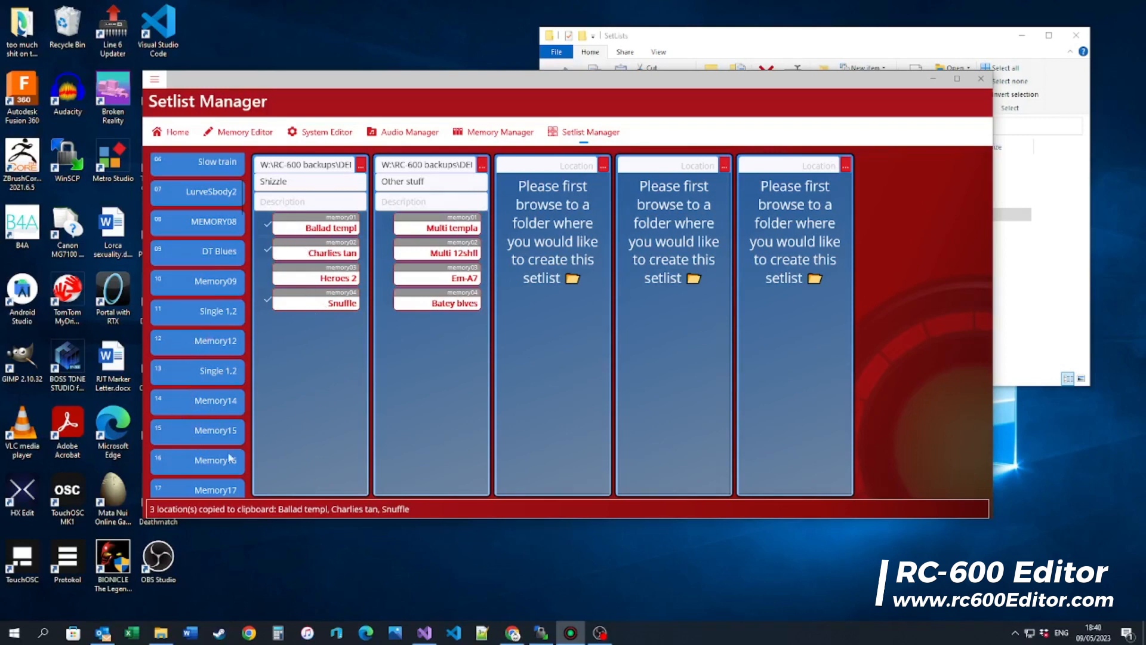
mouse_move(187, 375)
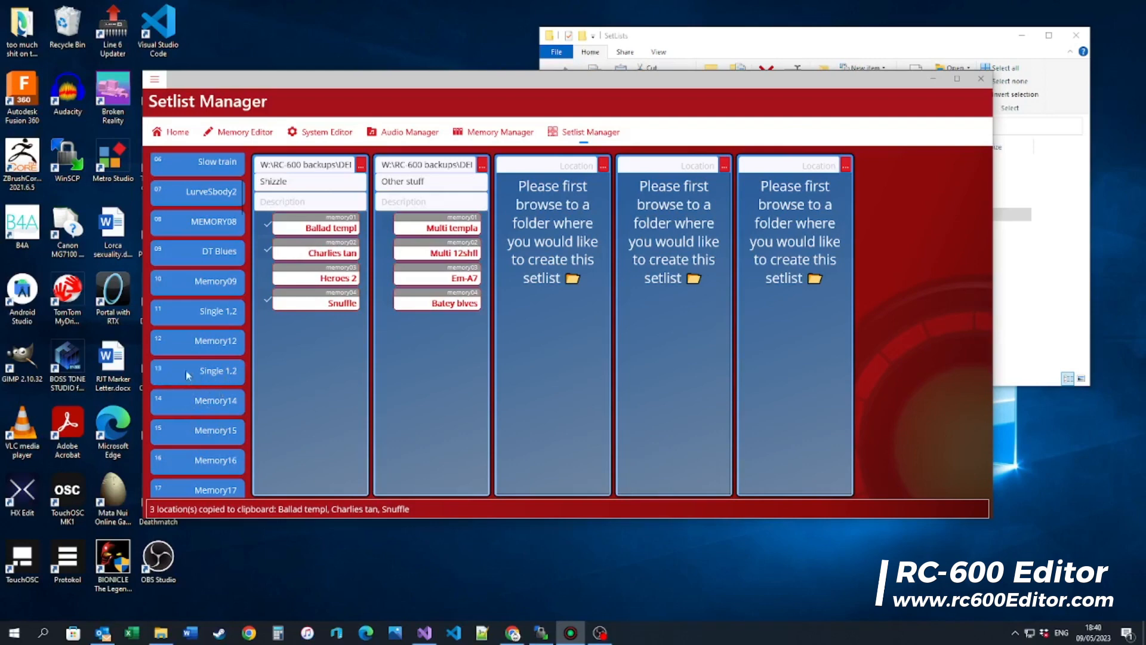
- Paste Ballad templ, Charlies tan and Snuffle into memories 13–15, confirming the overwrite
right_click(197, 370)
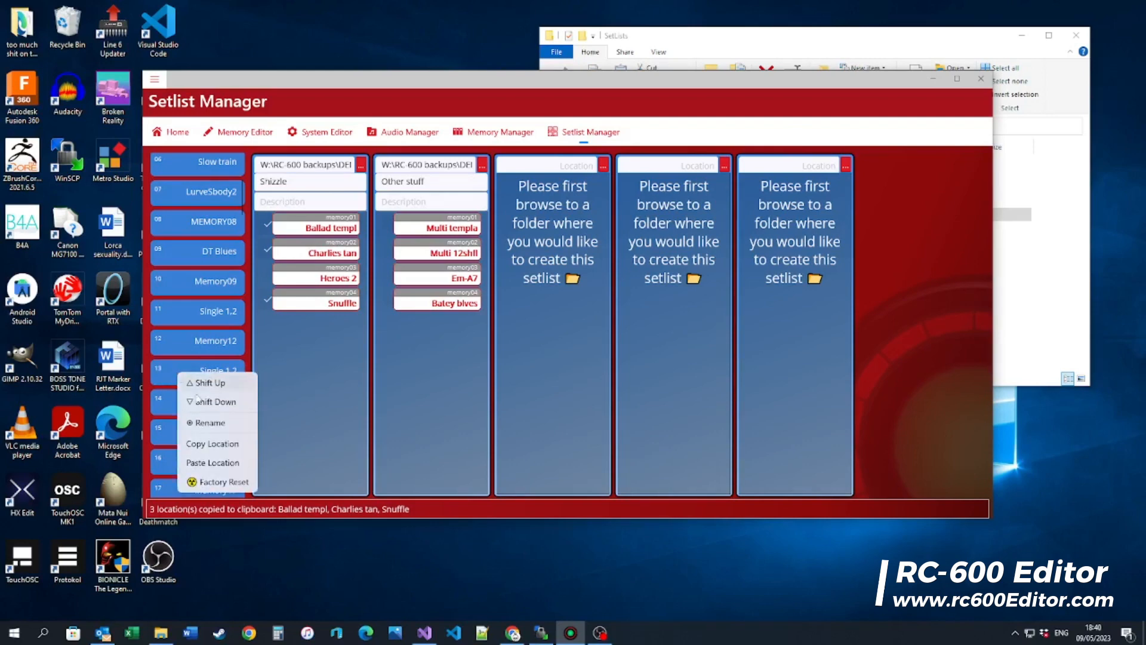
click(213, 462)
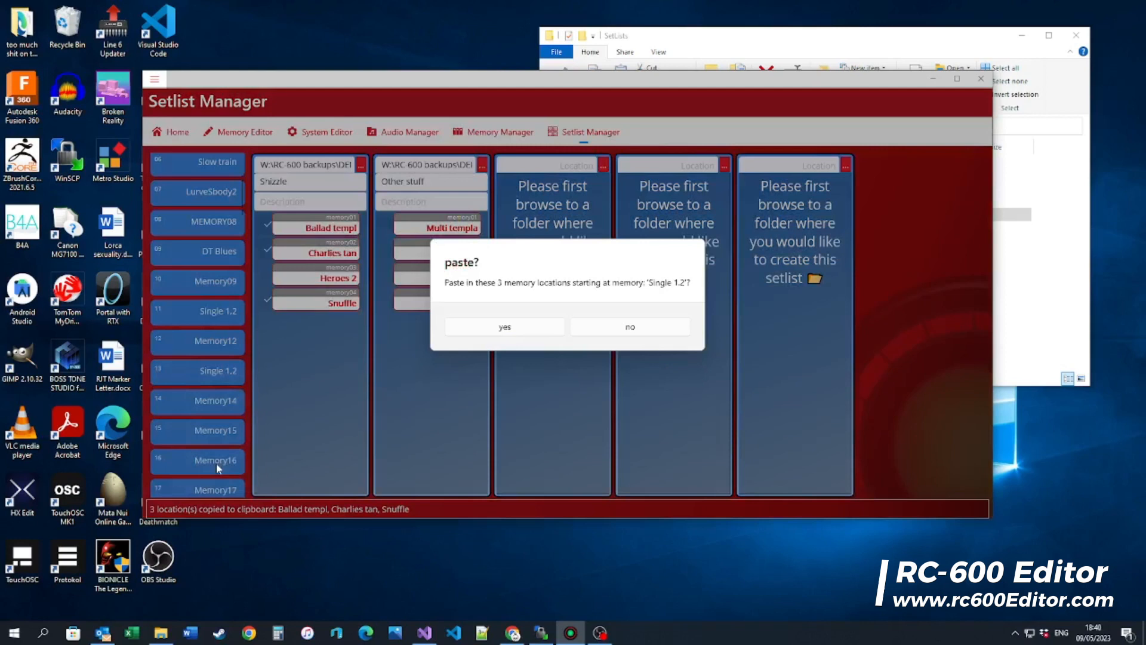
mouse_move(529, 293)
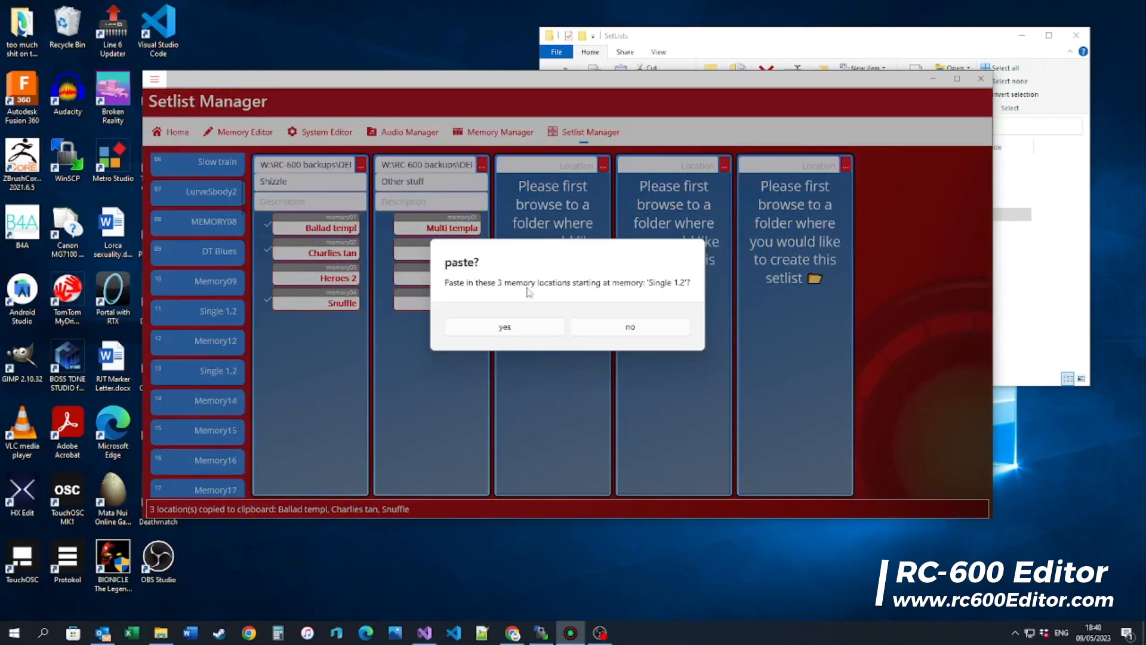
mouse_move(678, 287)
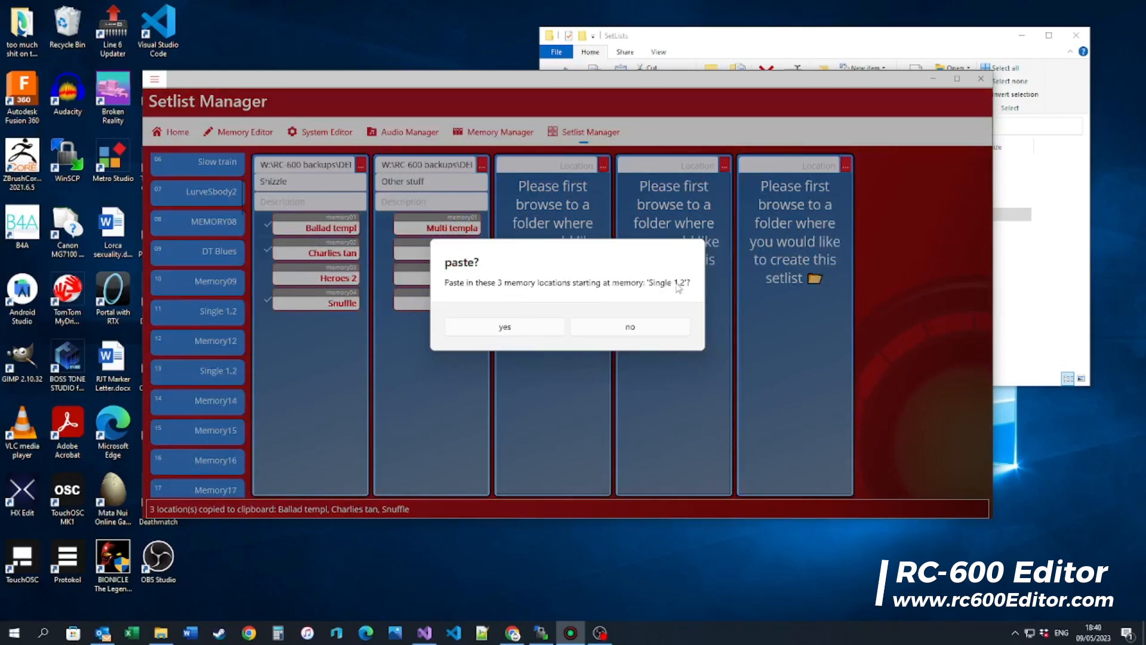
mouse_move(176, 374)
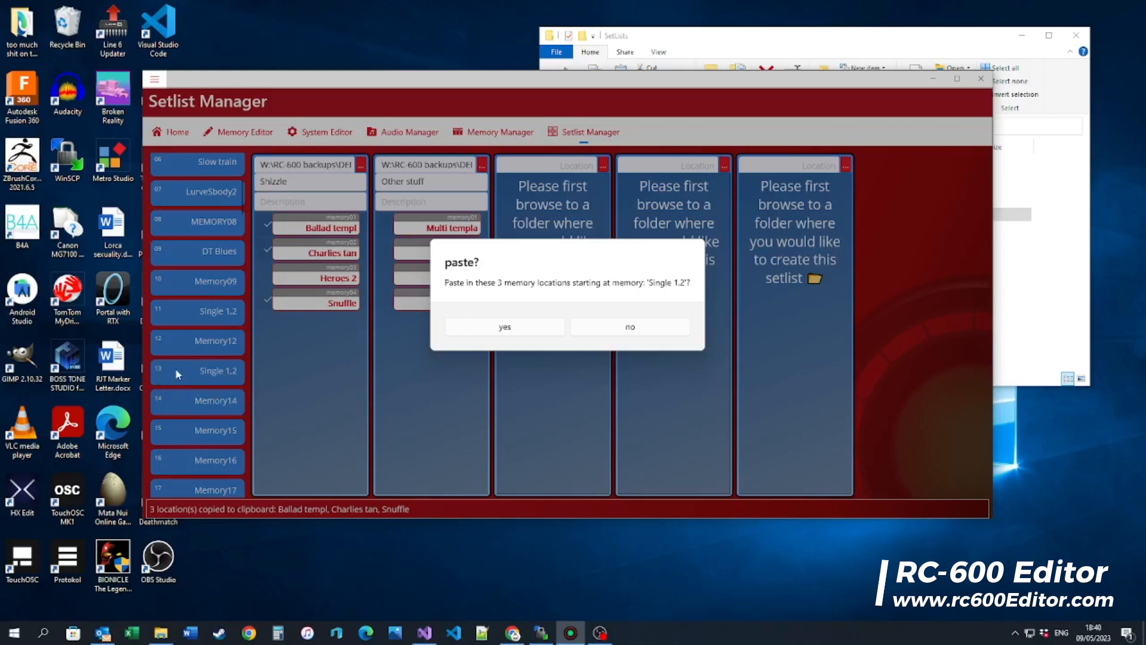
click(503, 326)
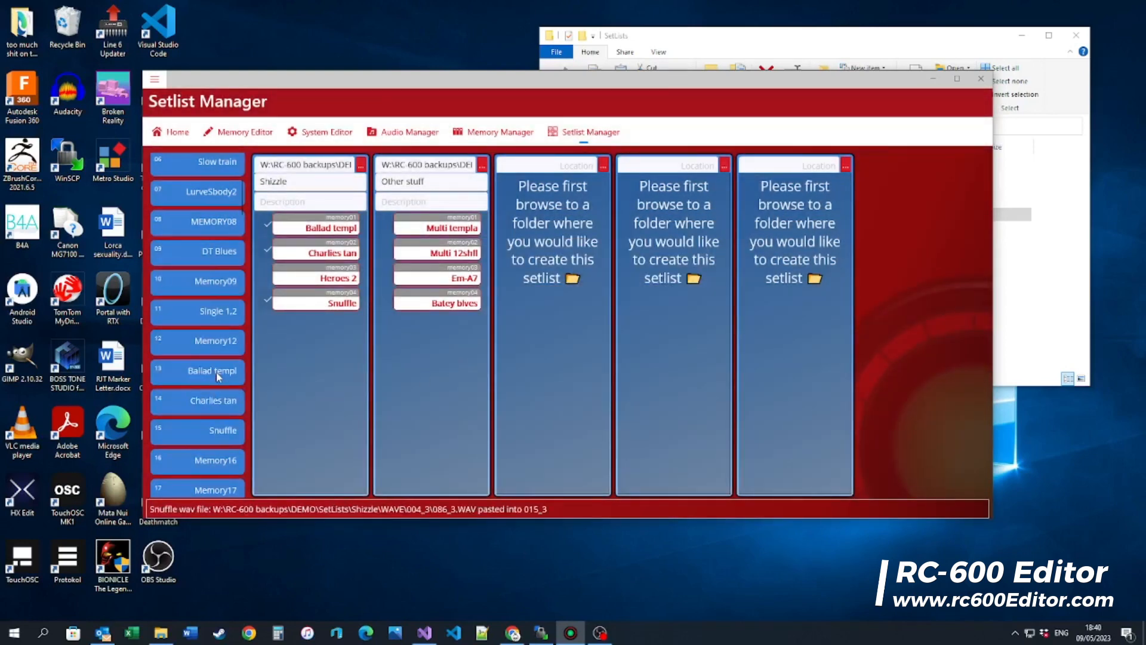
mouse_move(215, 387)
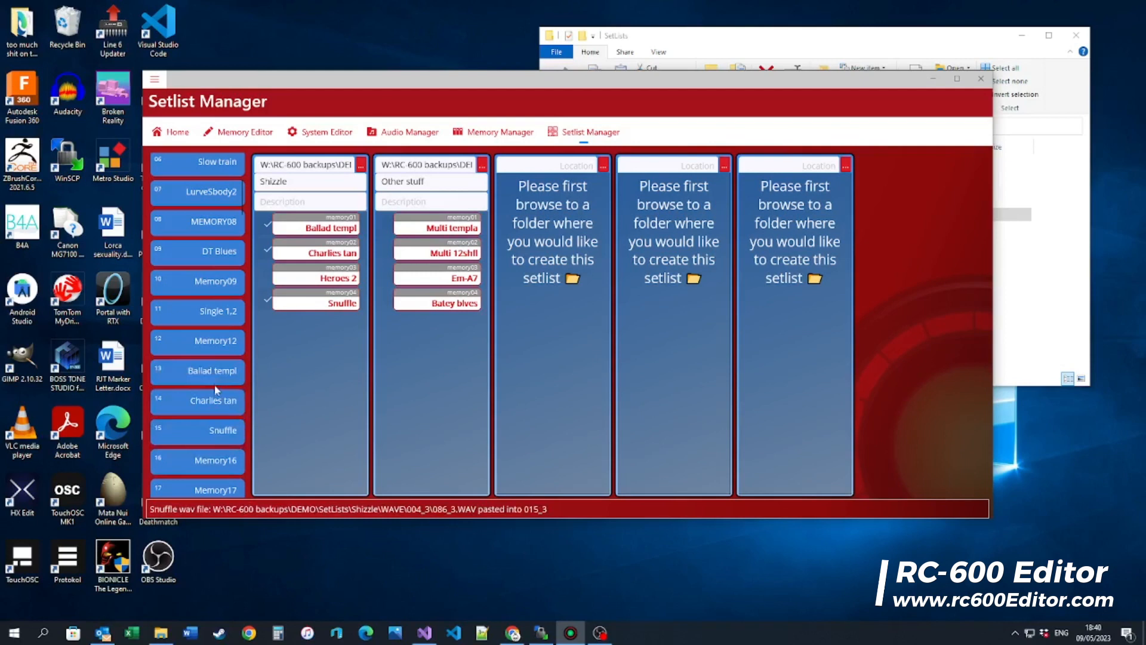
mouse_move(215, 431)
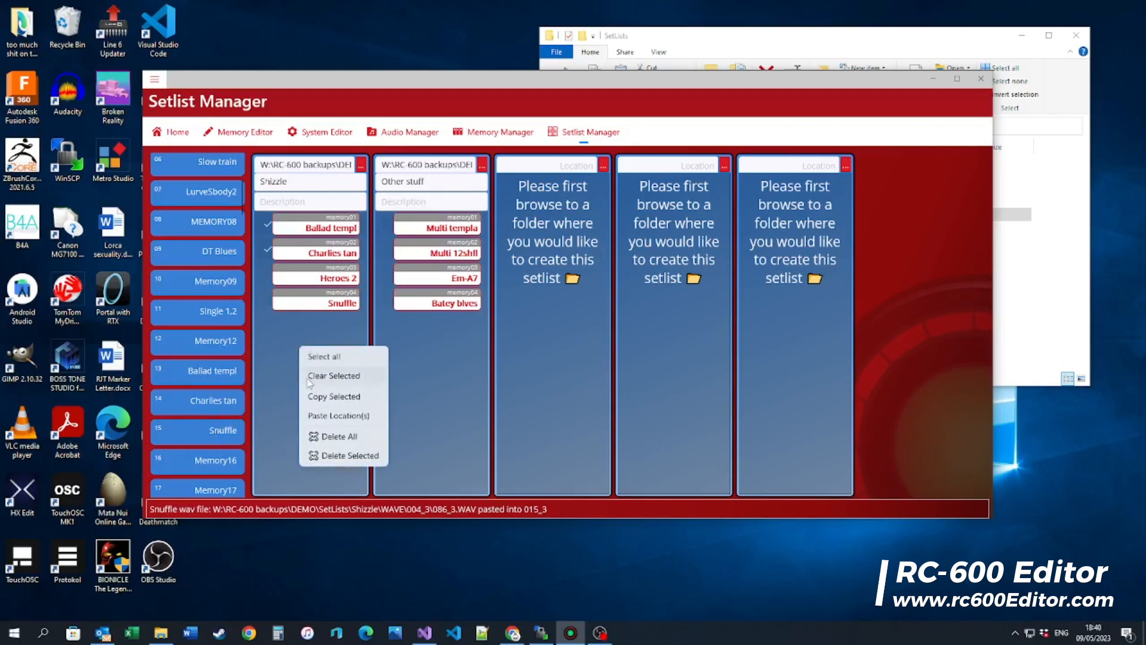
- Clear the Shizzle checkmarks and paste Heroes 2 into memory 16, confirming the overwrite
click(333, 375)
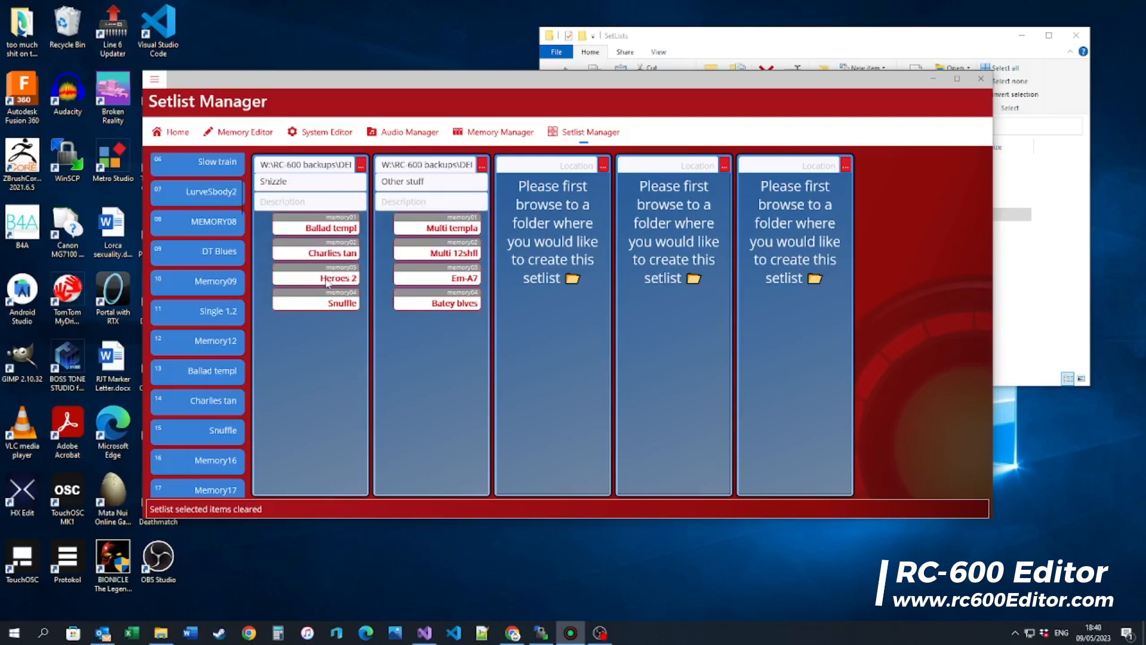
right_click(337, 278)
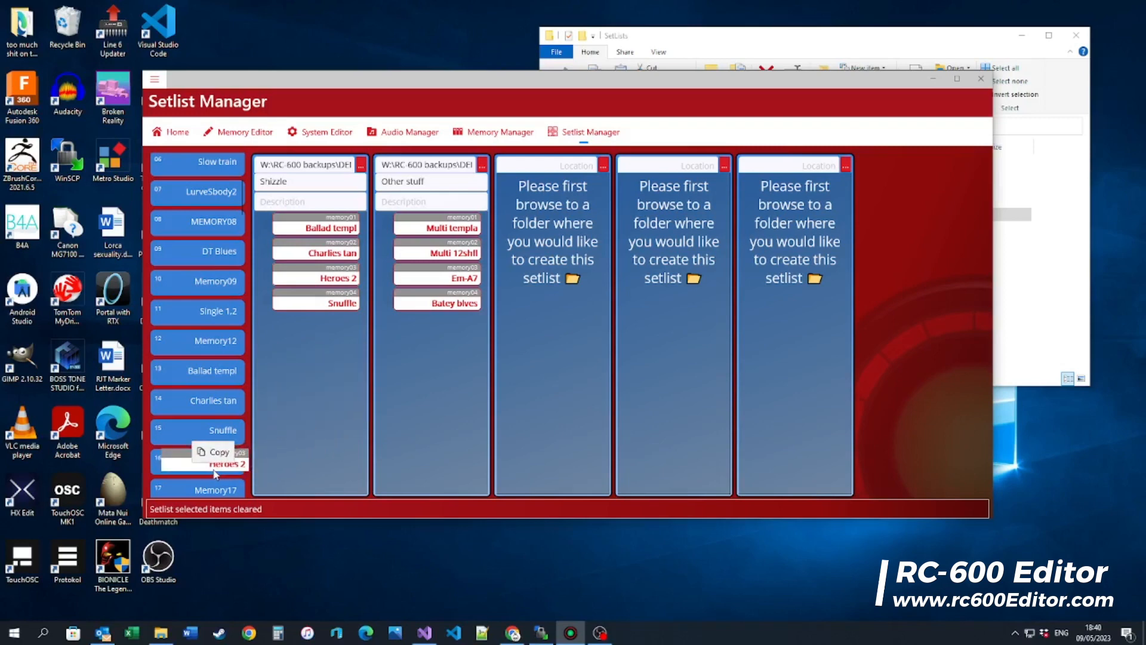
click(219, 451)
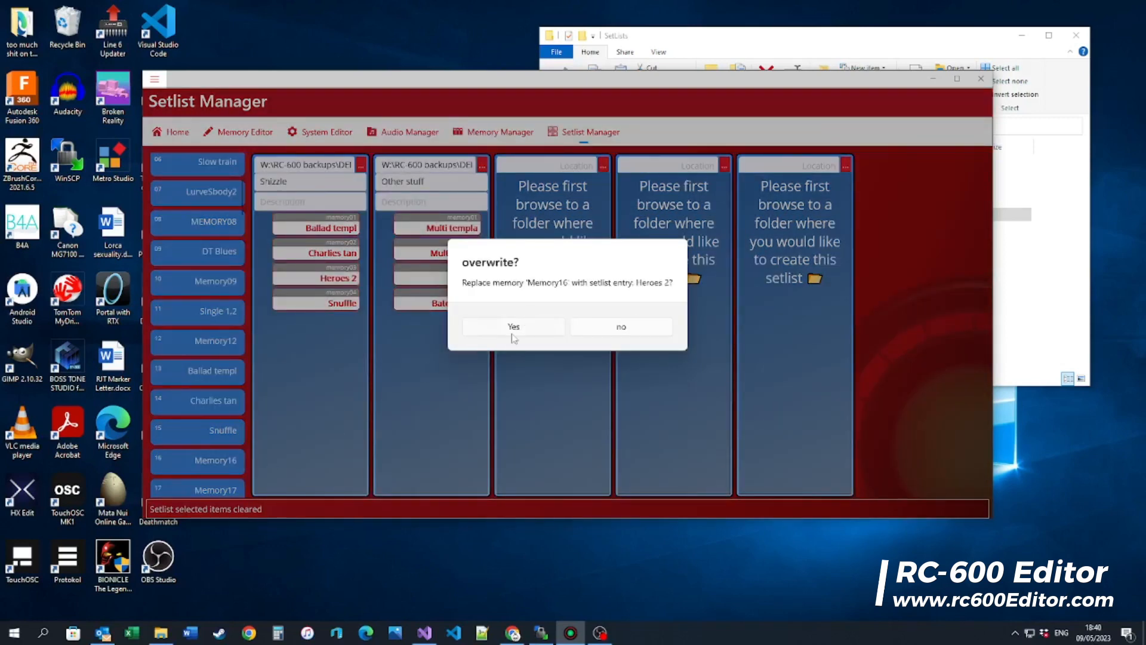
click(512, 326)
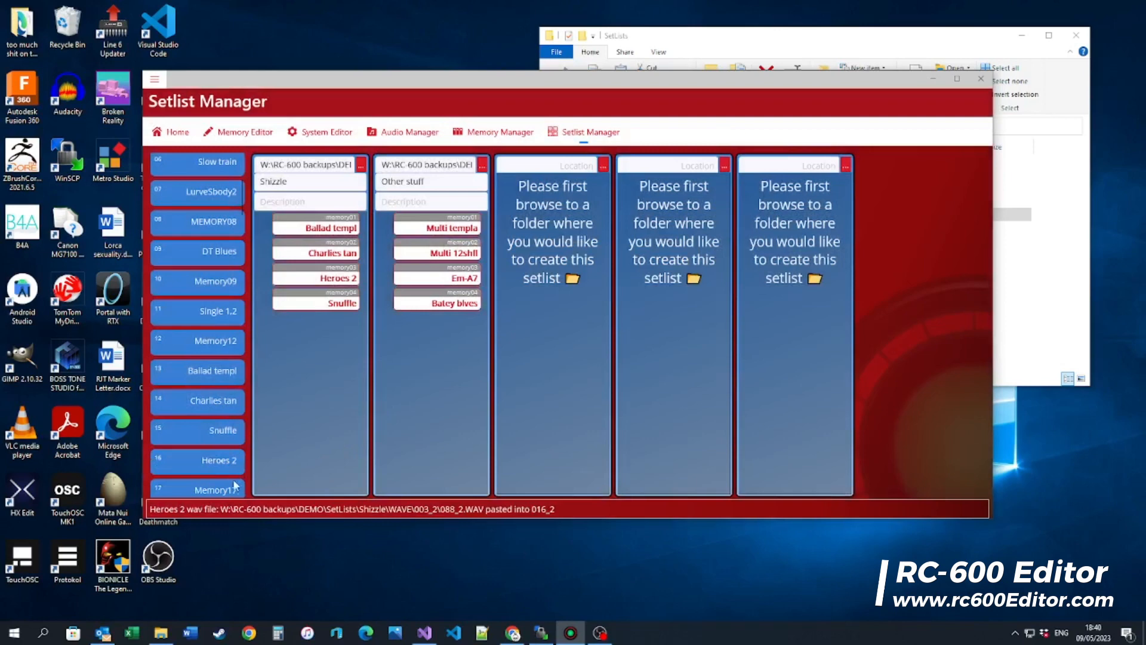
mouse_move(197, 468)
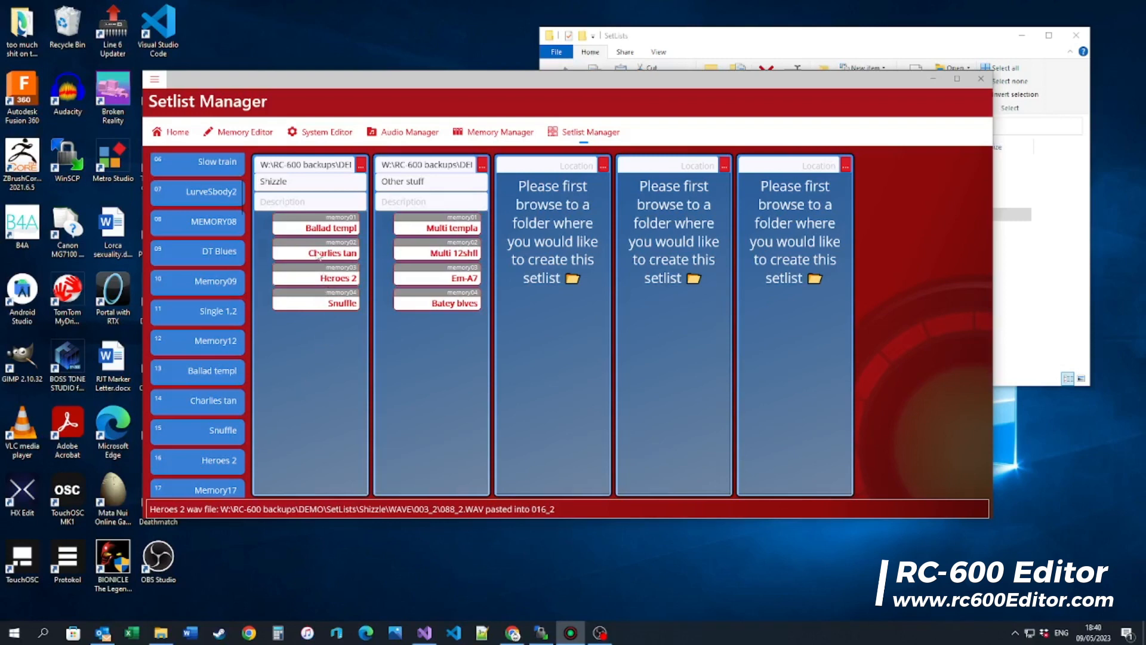
mouse_move(438, 350)
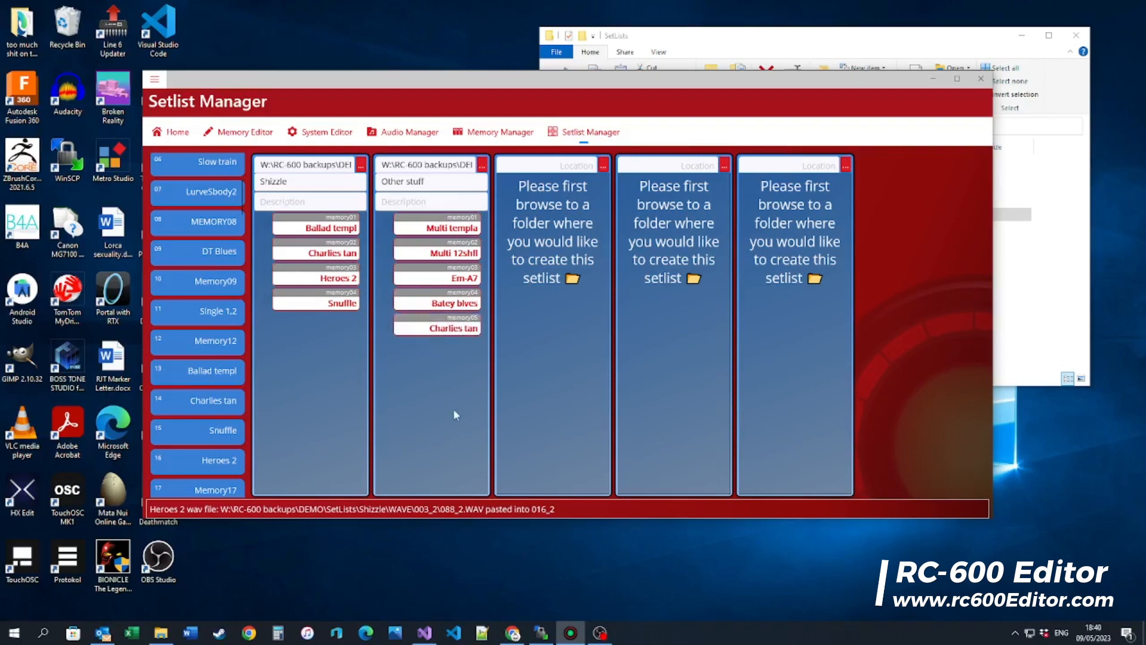
mouse_move(340, 269)
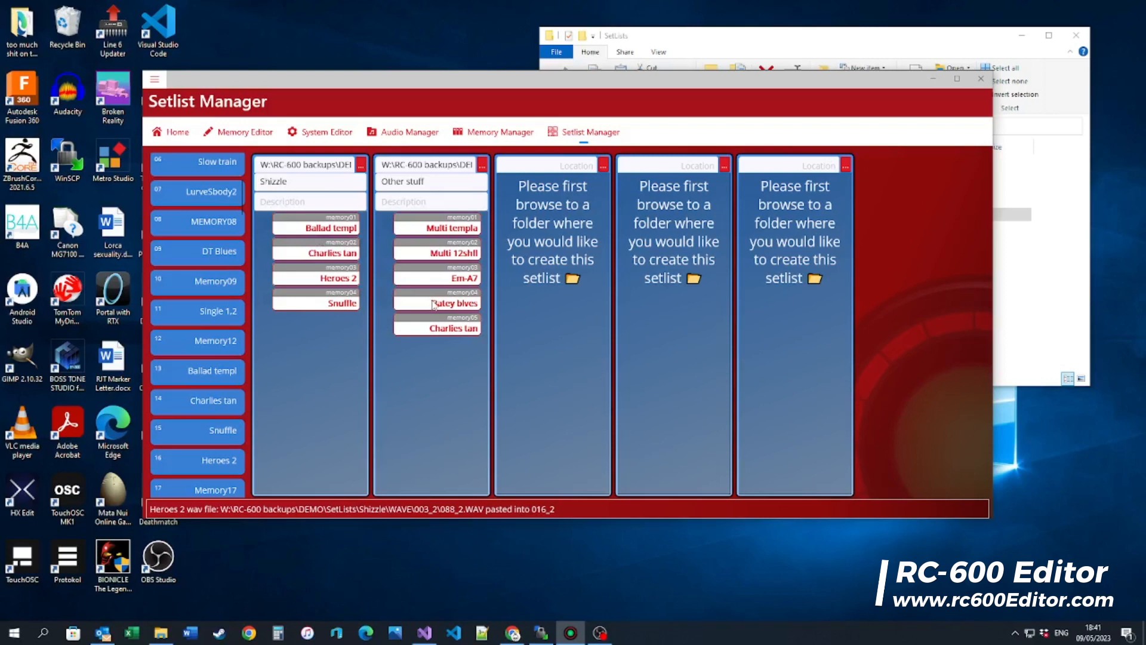
right_click(437, 327)
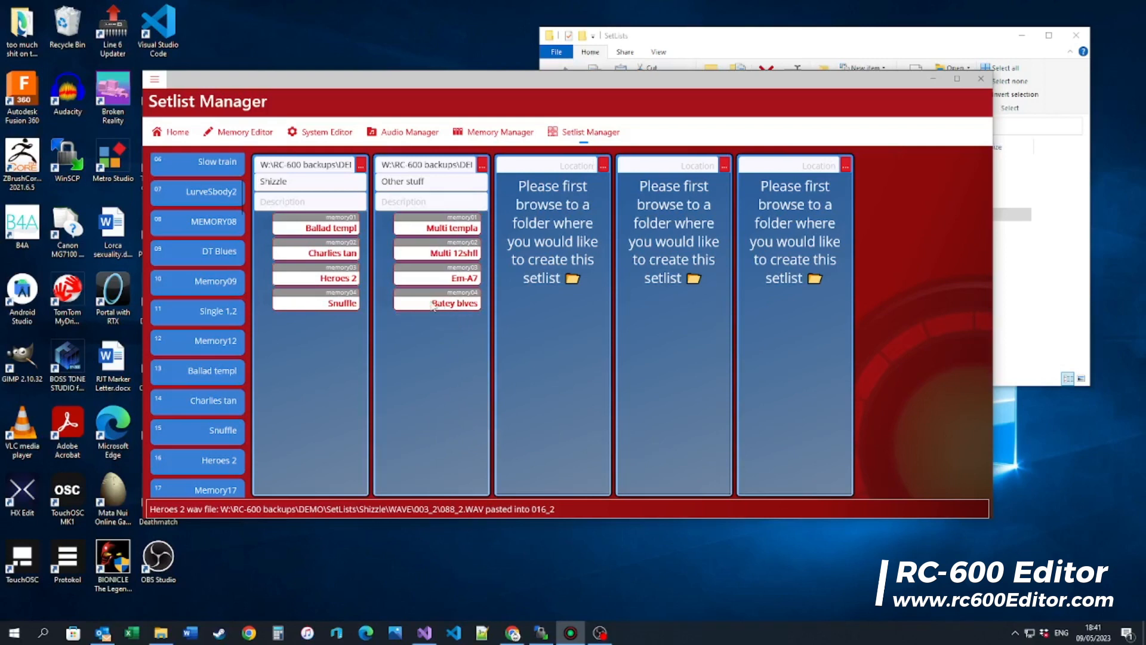
right_click(437, 302)
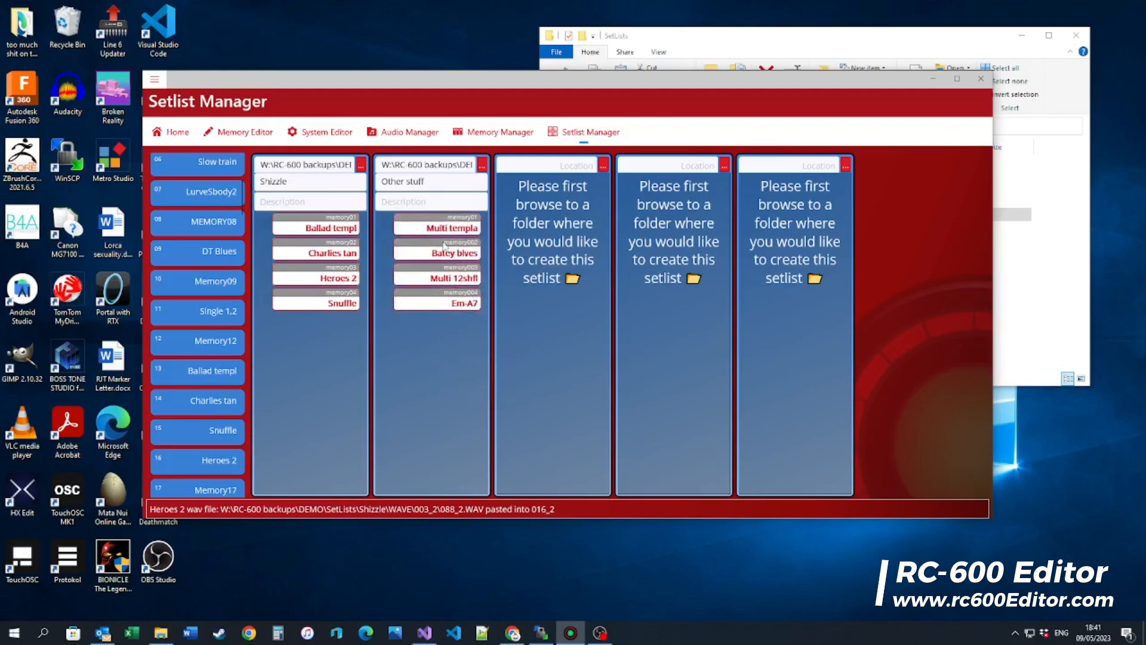
mouse_move(461, 331)
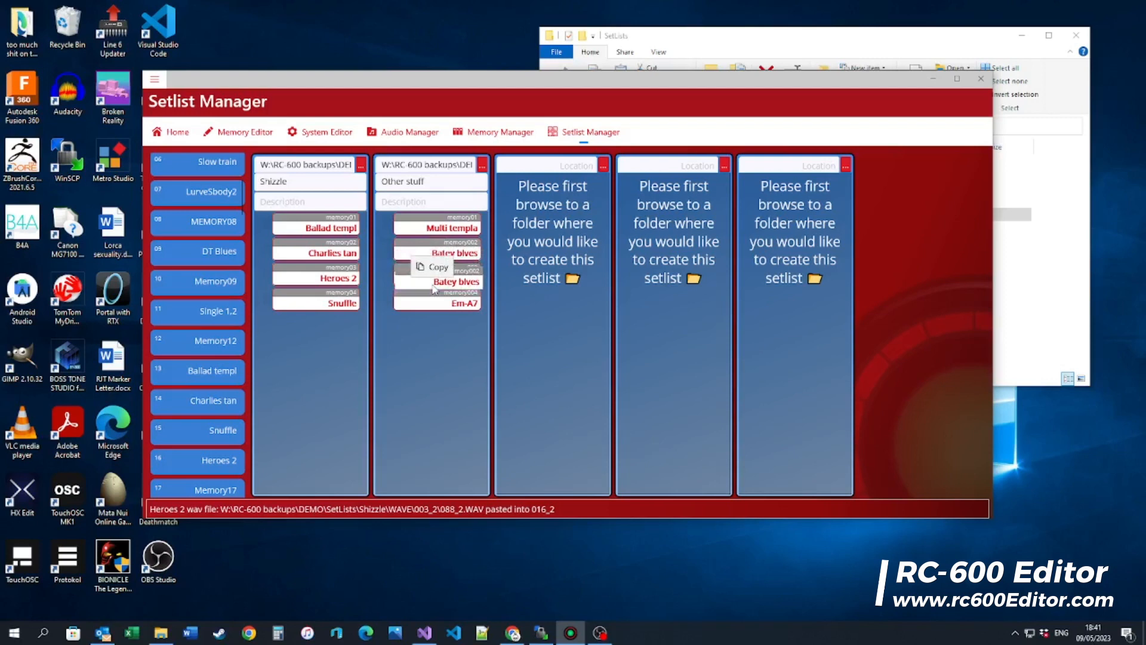
click(438, 266)
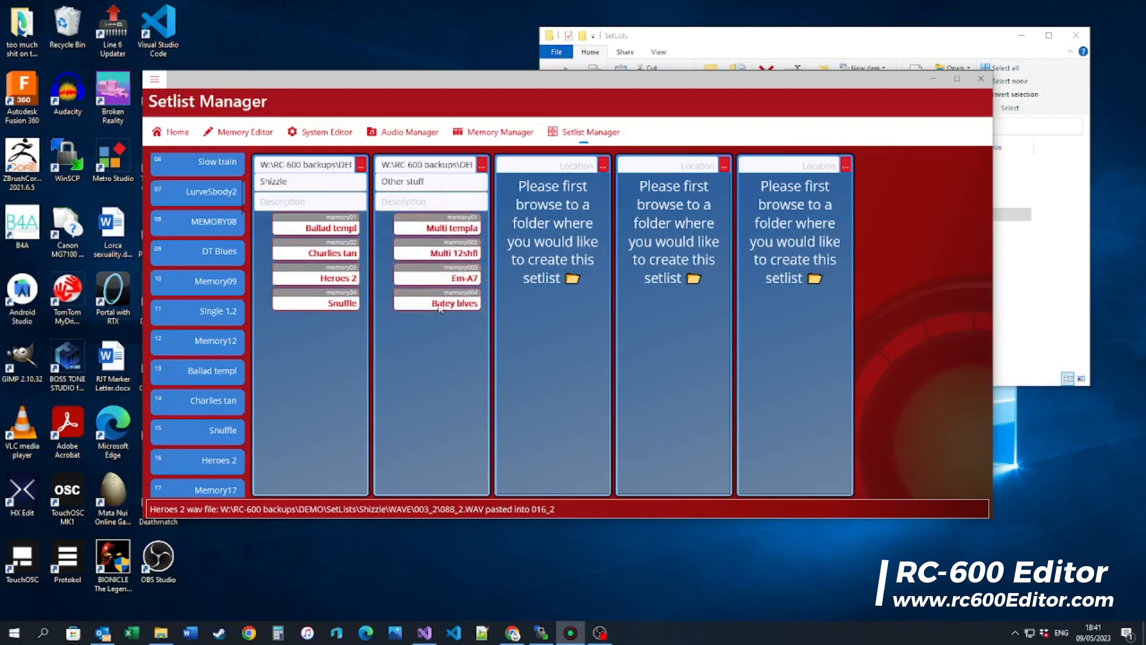
mouse_move(458, 325)
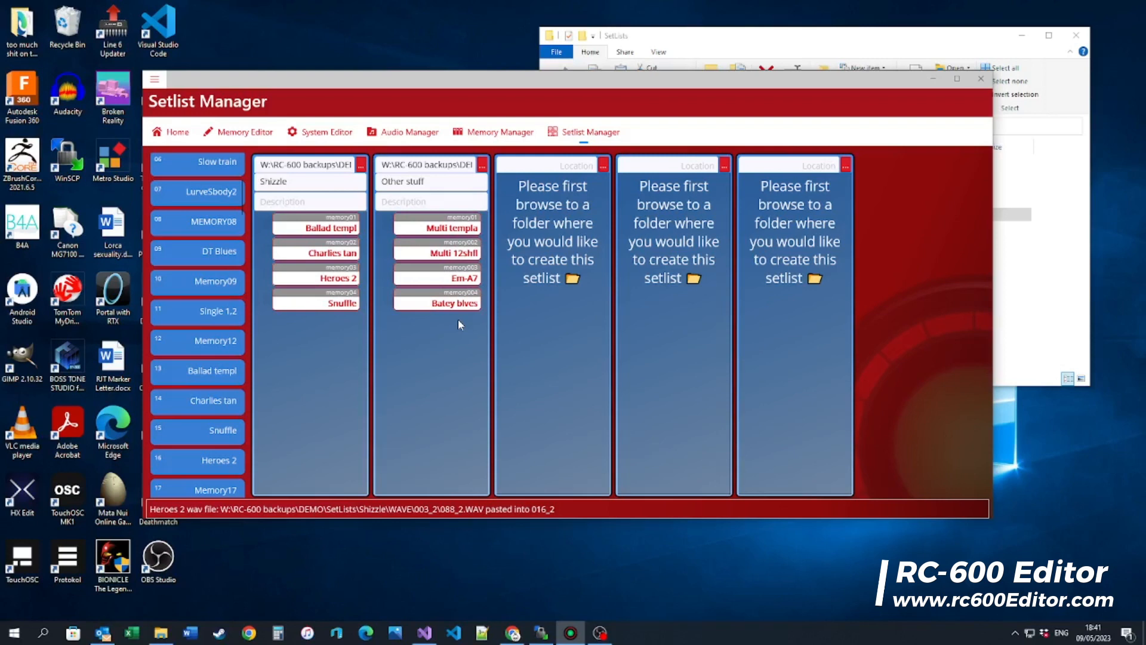
mouse_move(461, 355)
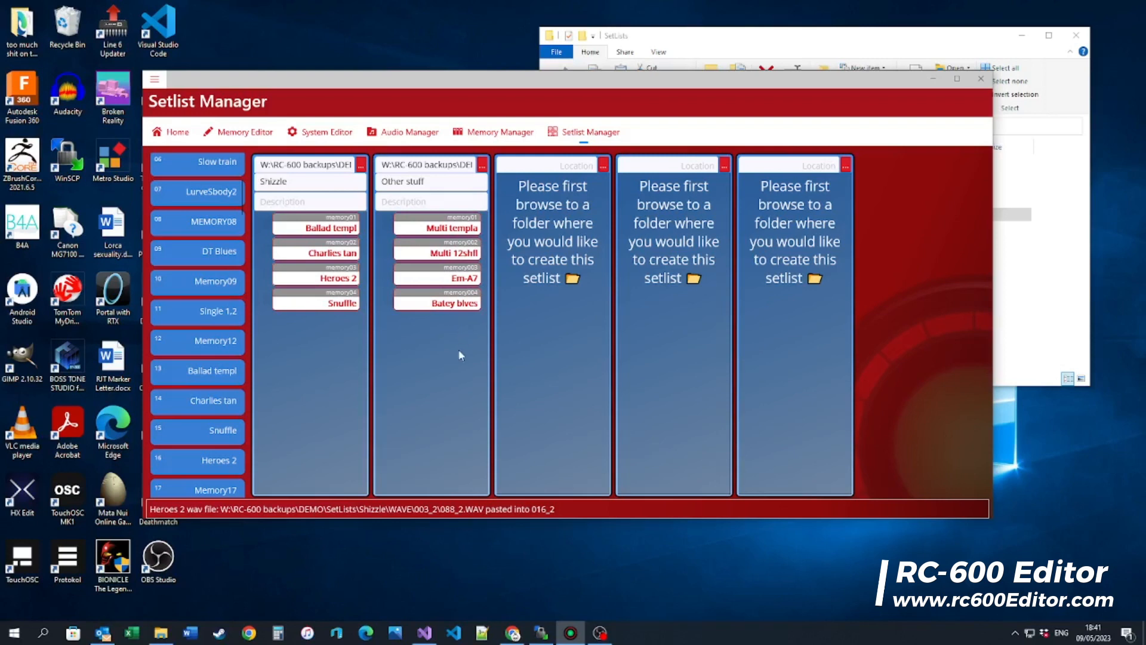
mouse_move(356, 312)
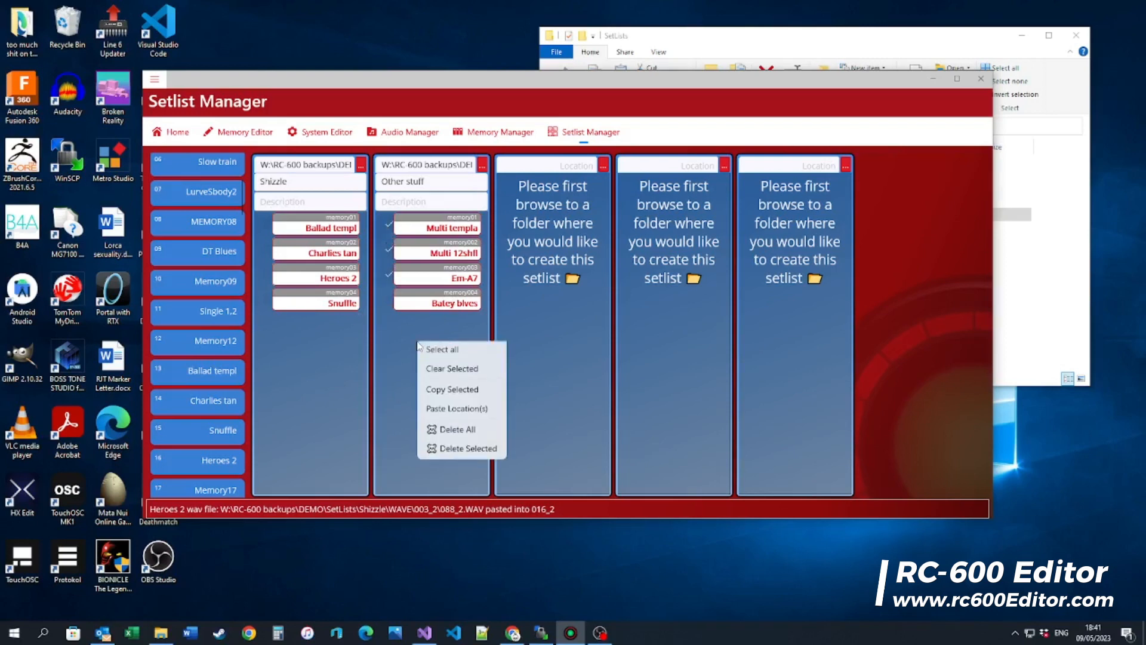
- Select all four Other stuff tracks and copy them to the clipboard
click(441, 349)
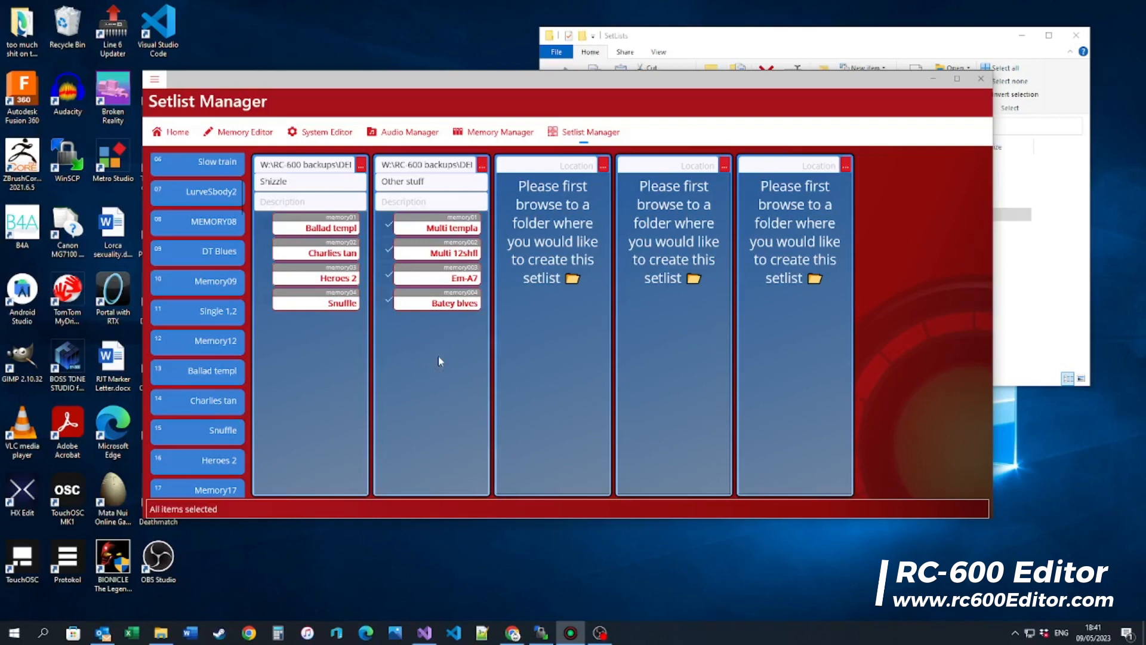
right_click(438, 361)
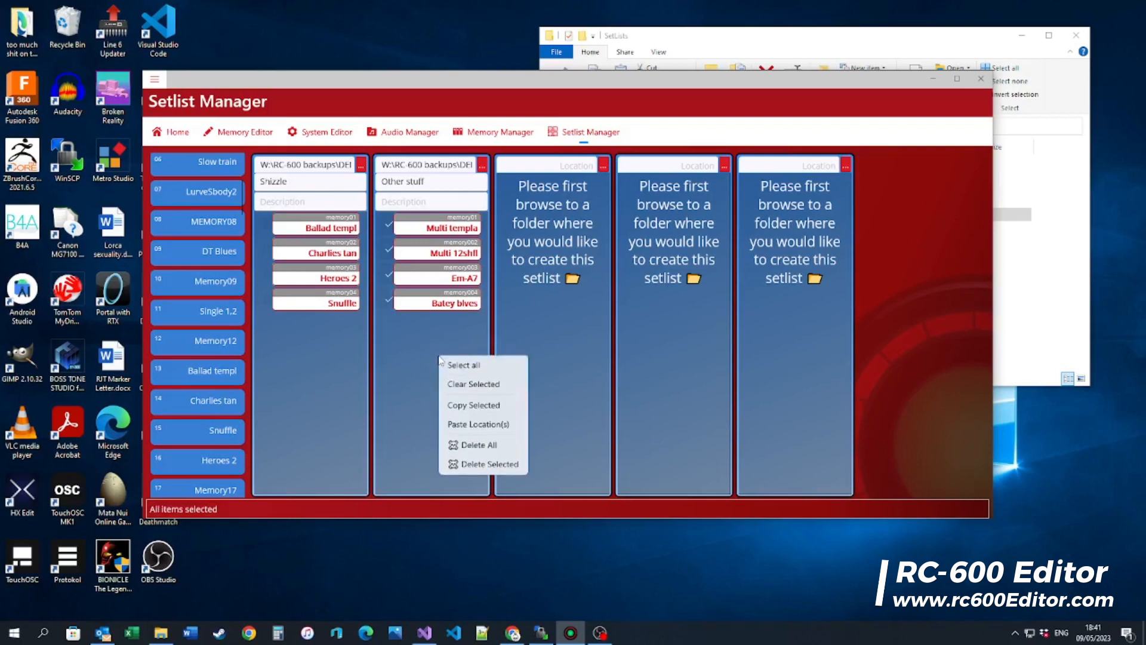
click(472, 404)
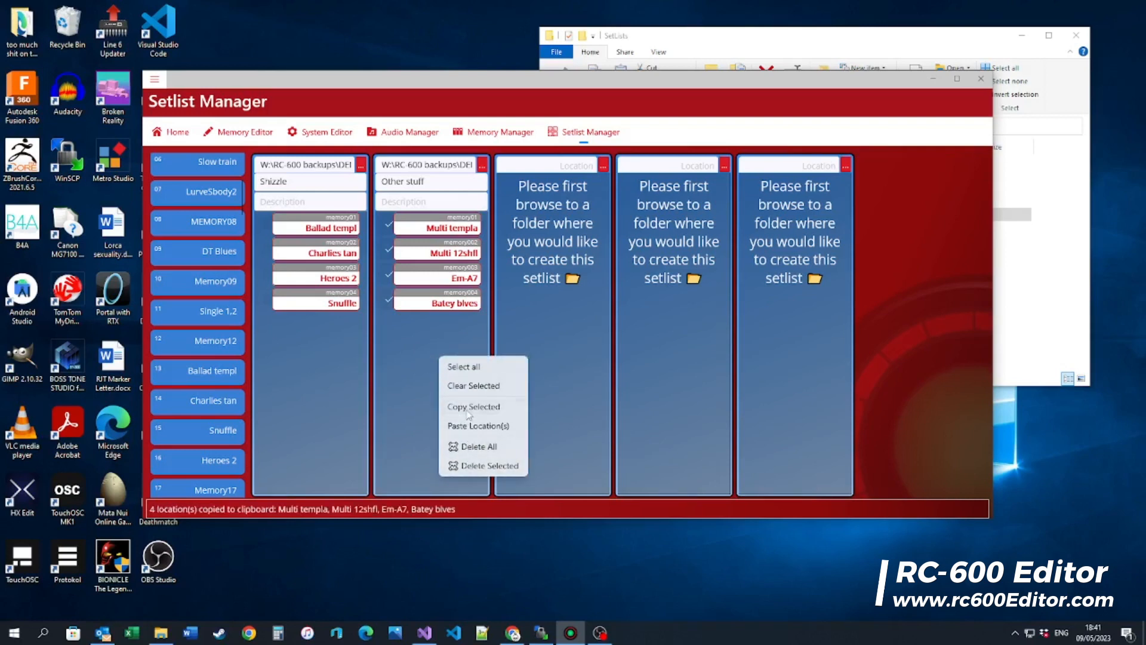
click(433, 392)
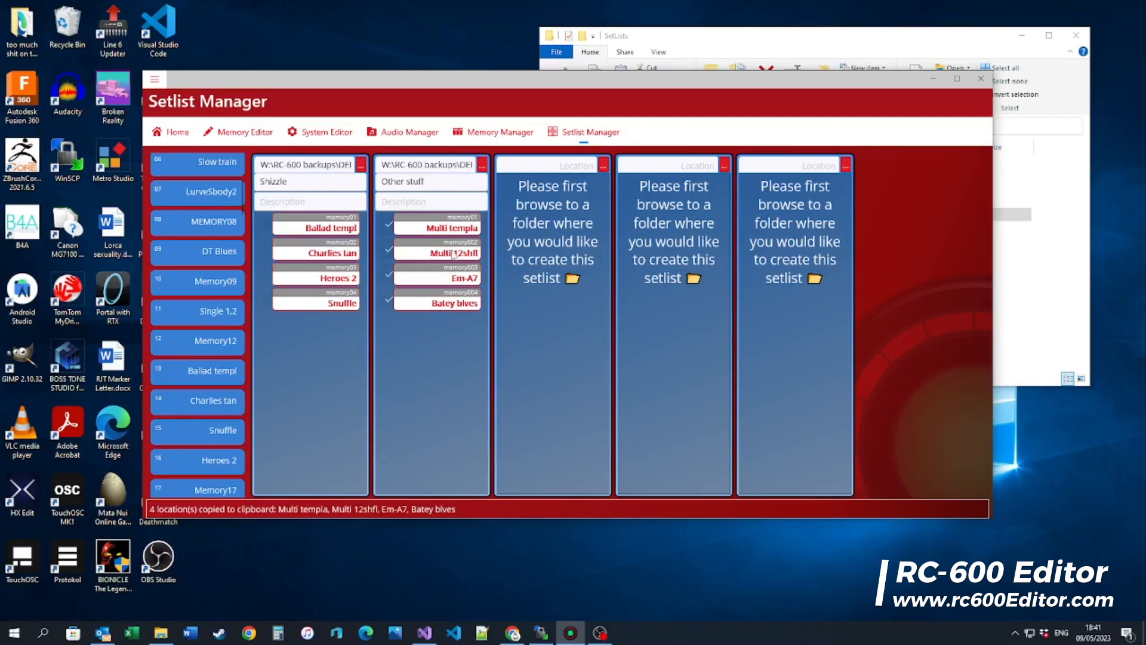
- Paste Multi templa, Multi 12shfl, Em-A7 and Batey bives into memories 27–30, confirming the overwrite
scroll(down, 3)
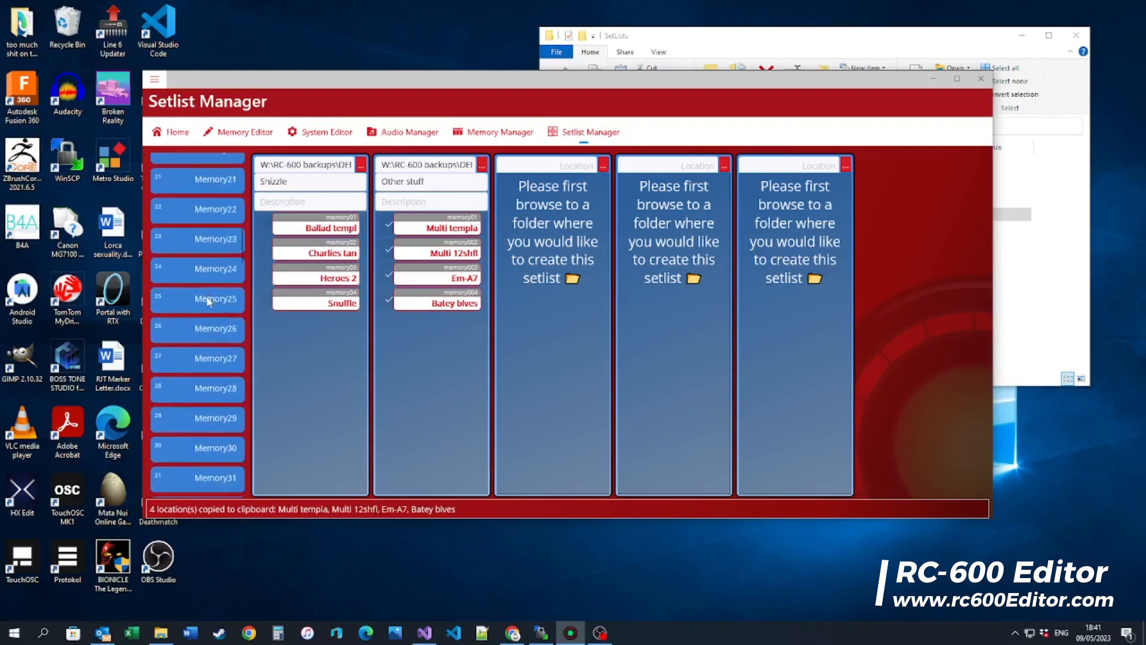
right_click(212, 271)
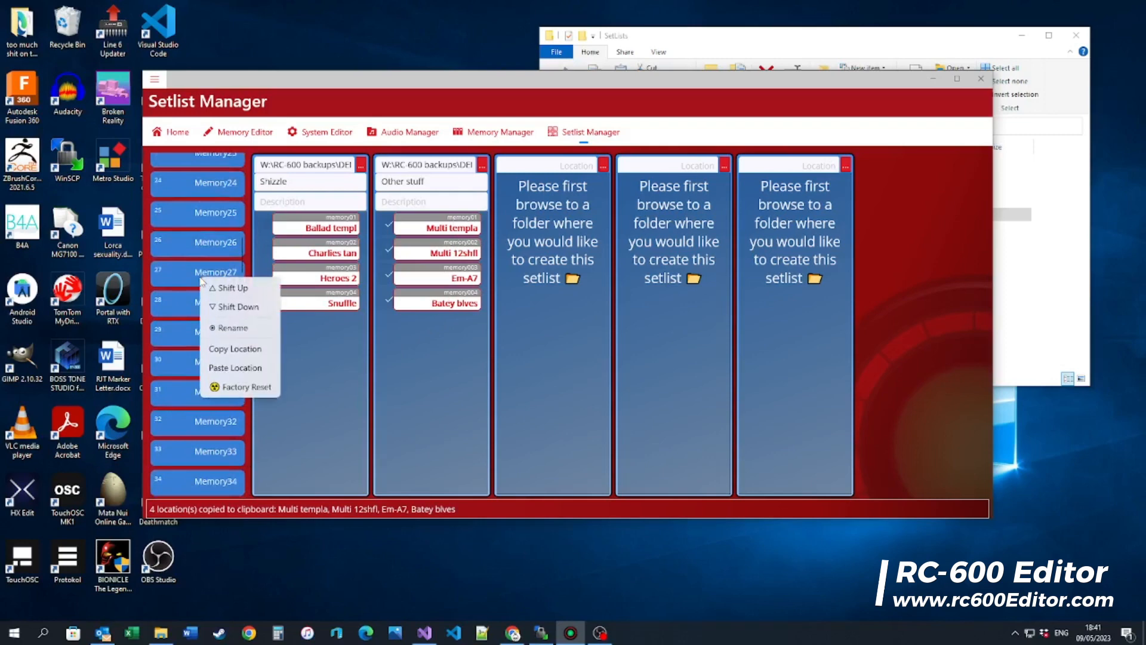
mouse_move(232, 374)
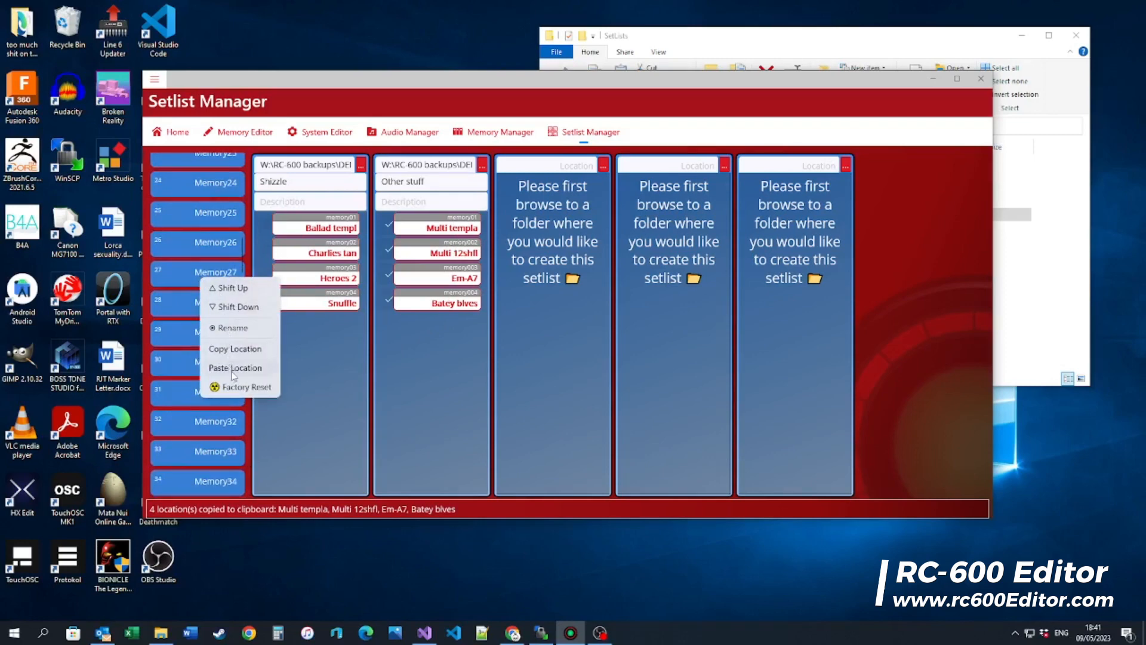
click(235, 368)
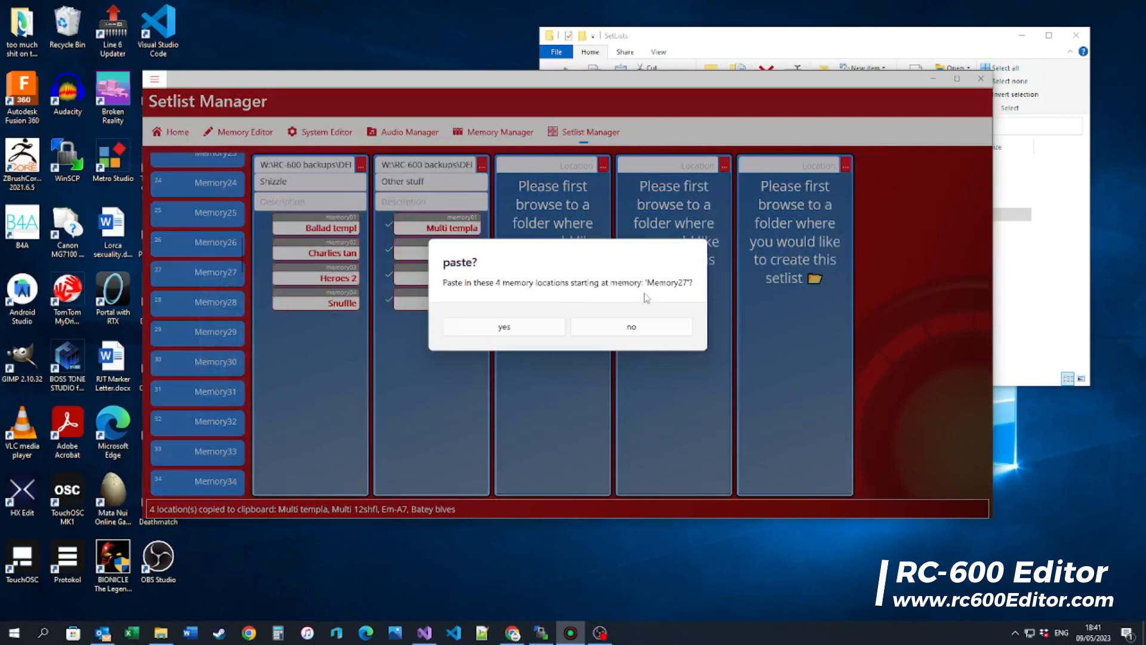
mouse_move(464, 320)
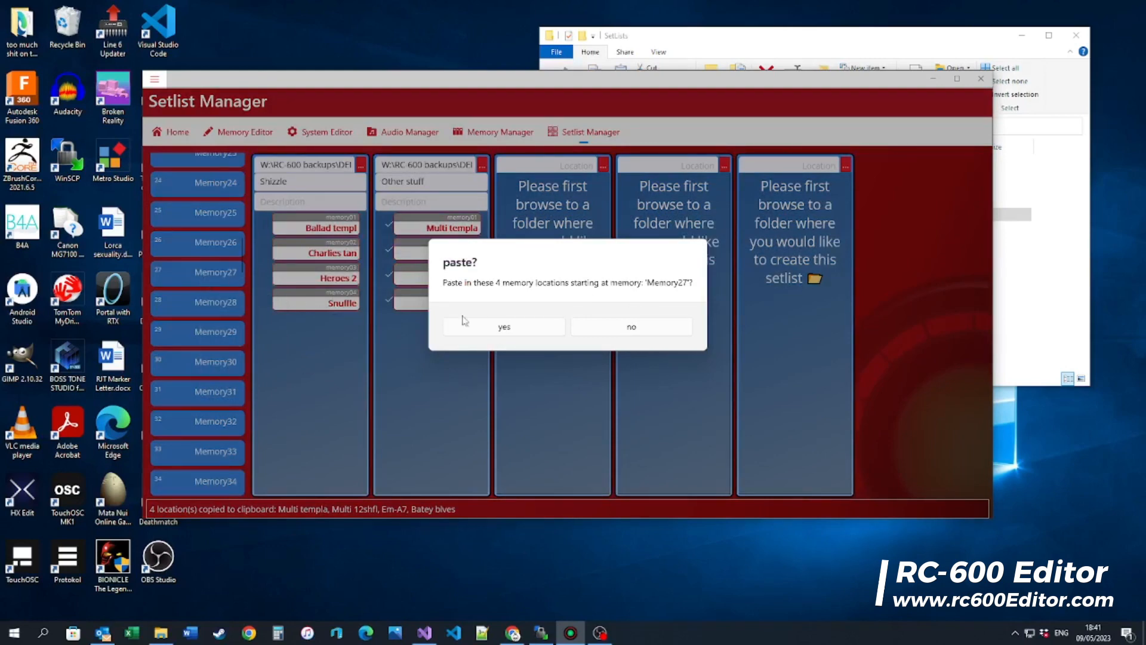
click(504, 326)
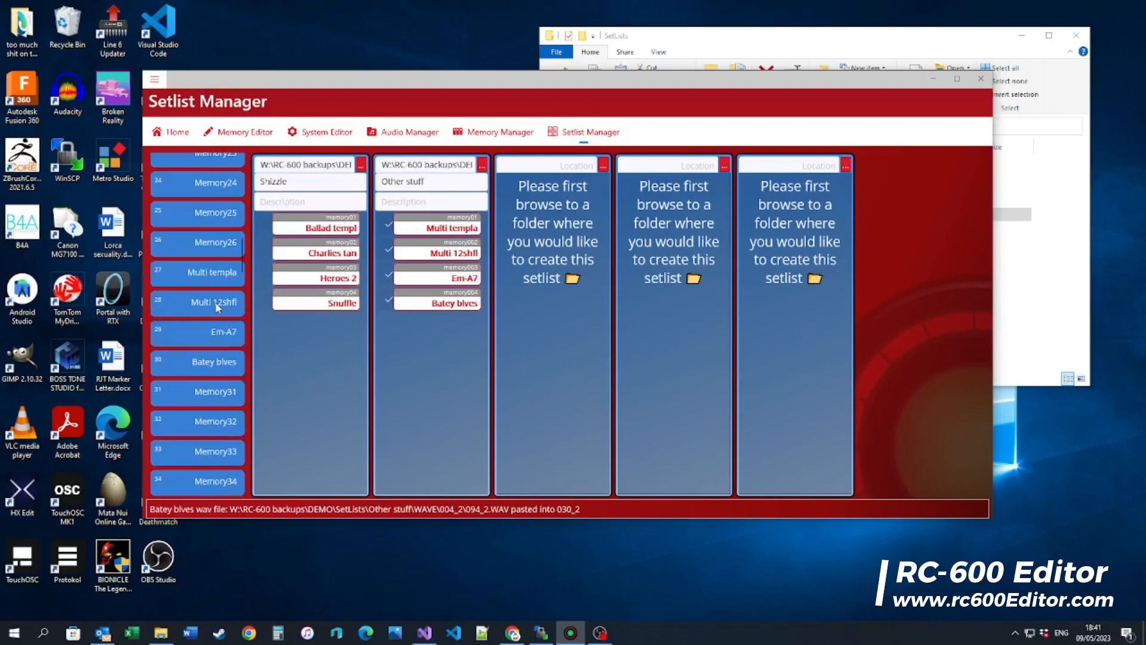
mouse_move(438, 453)
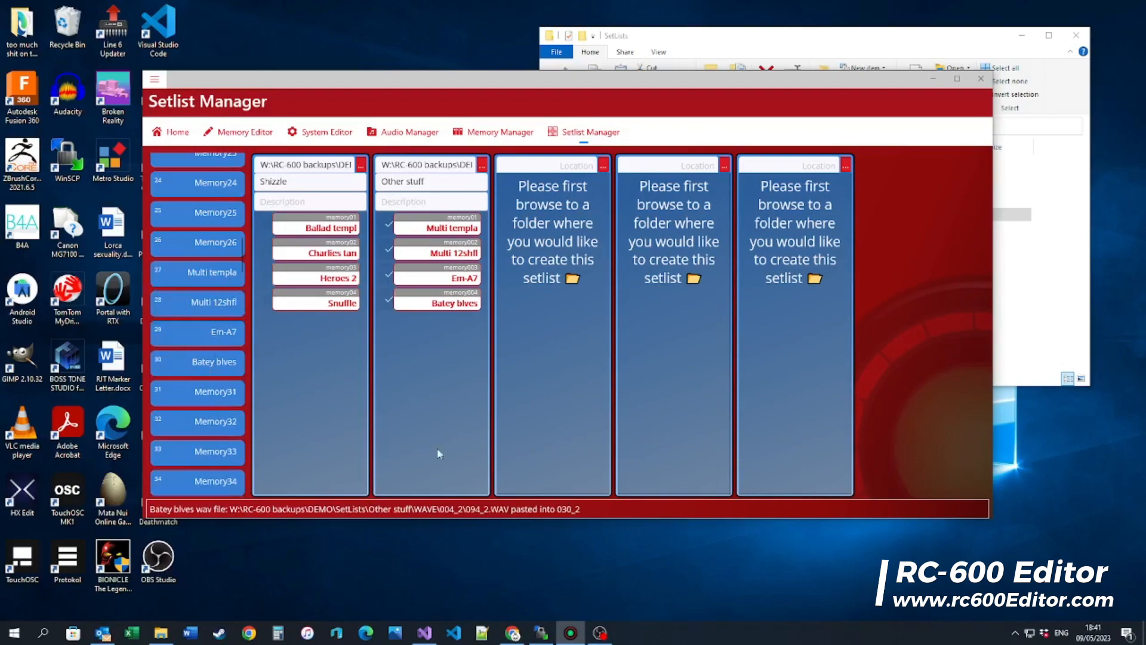
mouse_move(598, 631)
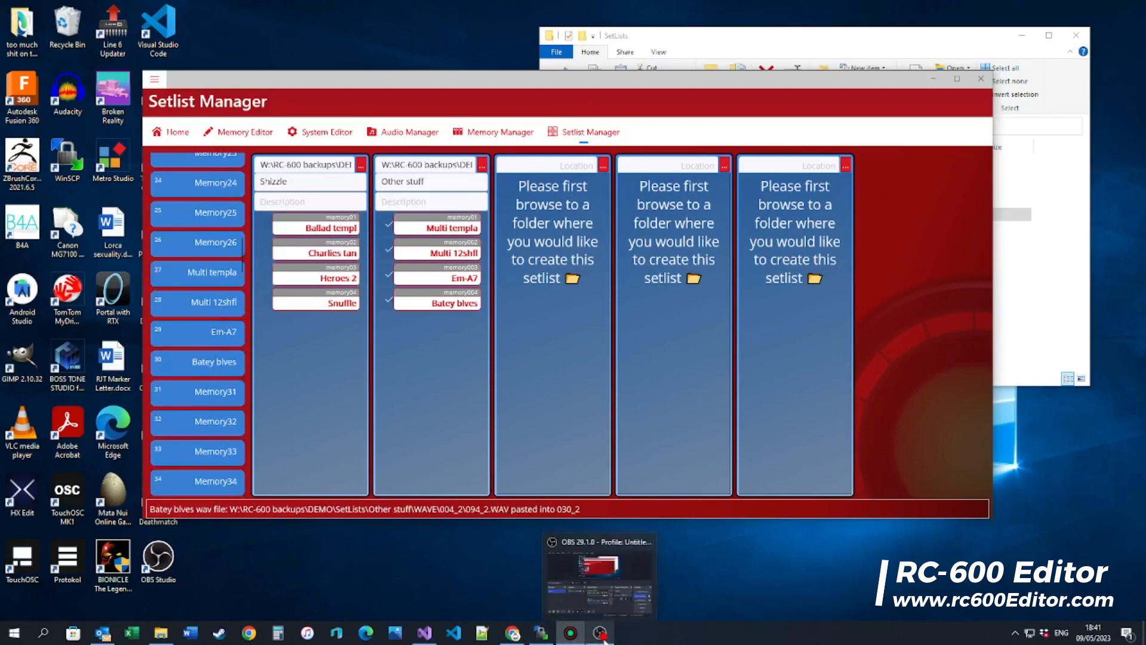